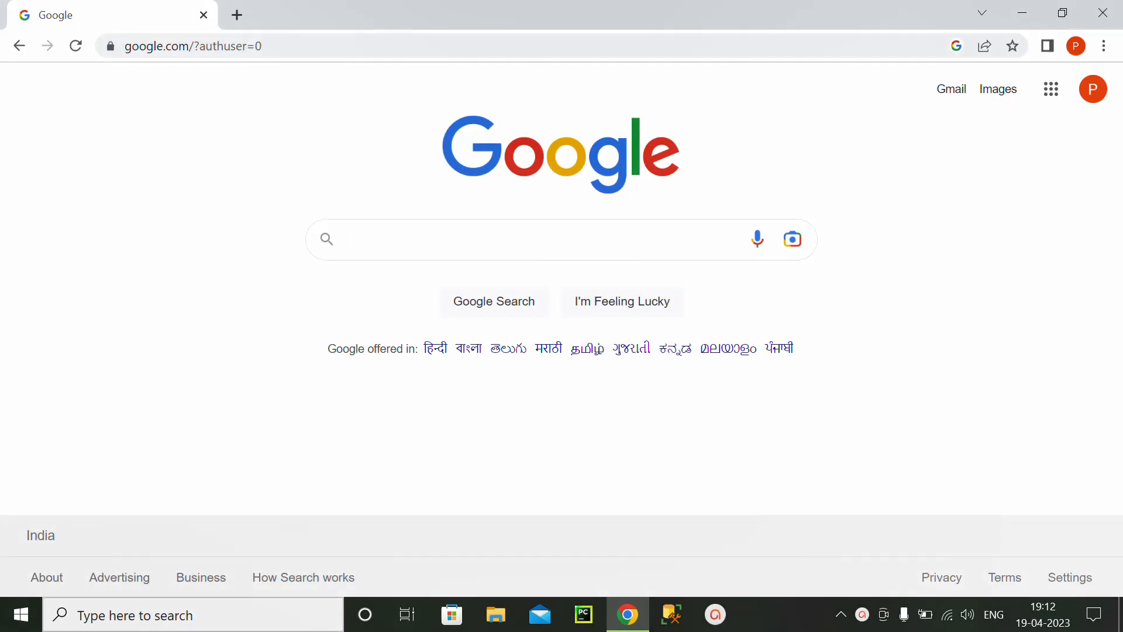
- Search Google for 'ncbi' and open the National Center for Biotechnology Information home page
left_click(502, 239)
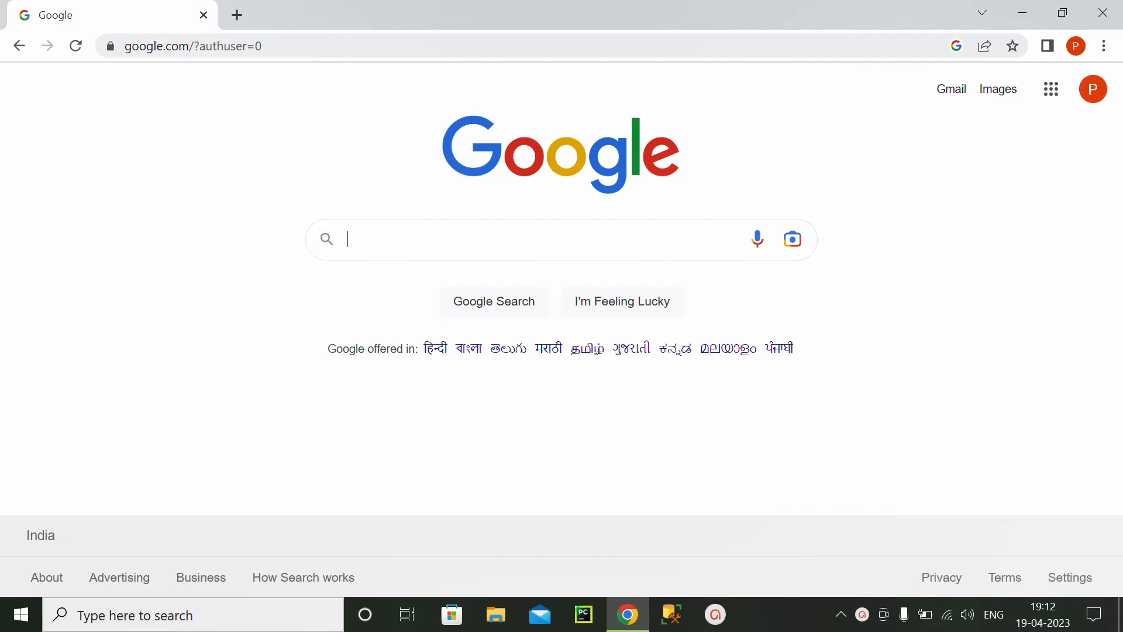
left_click(551, 238)
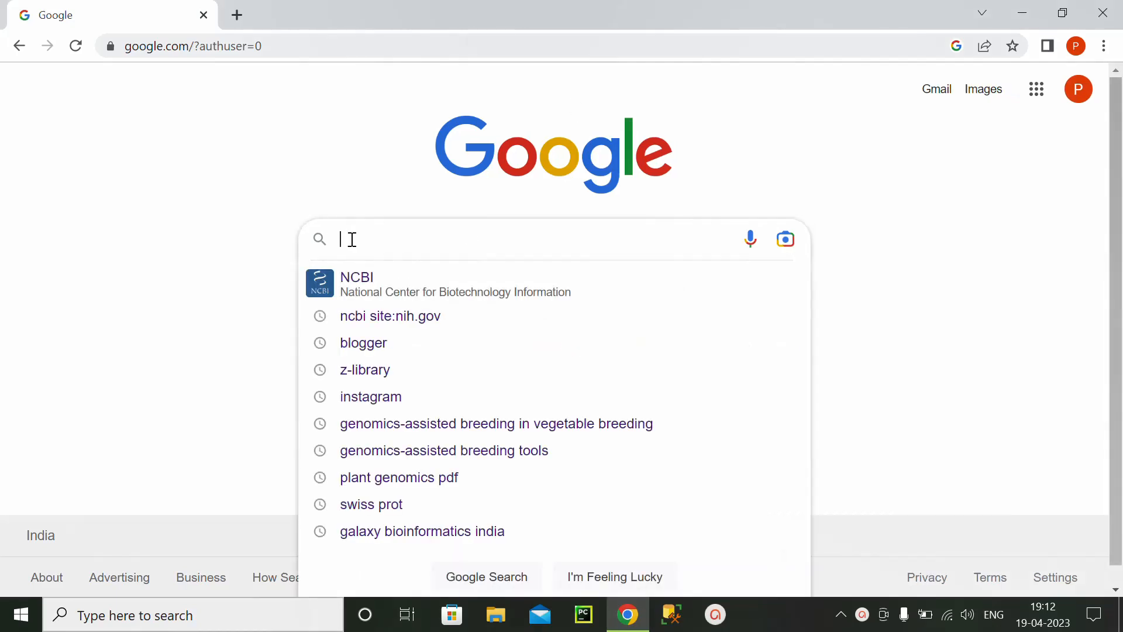
type("ncbi")
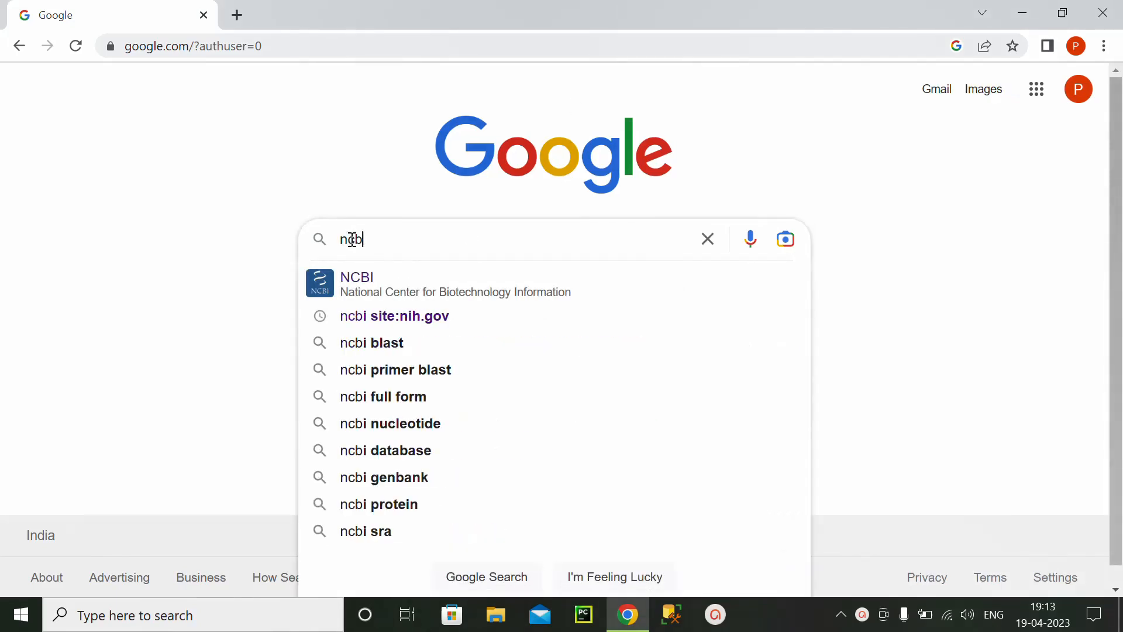
mouse_move(379, 279)
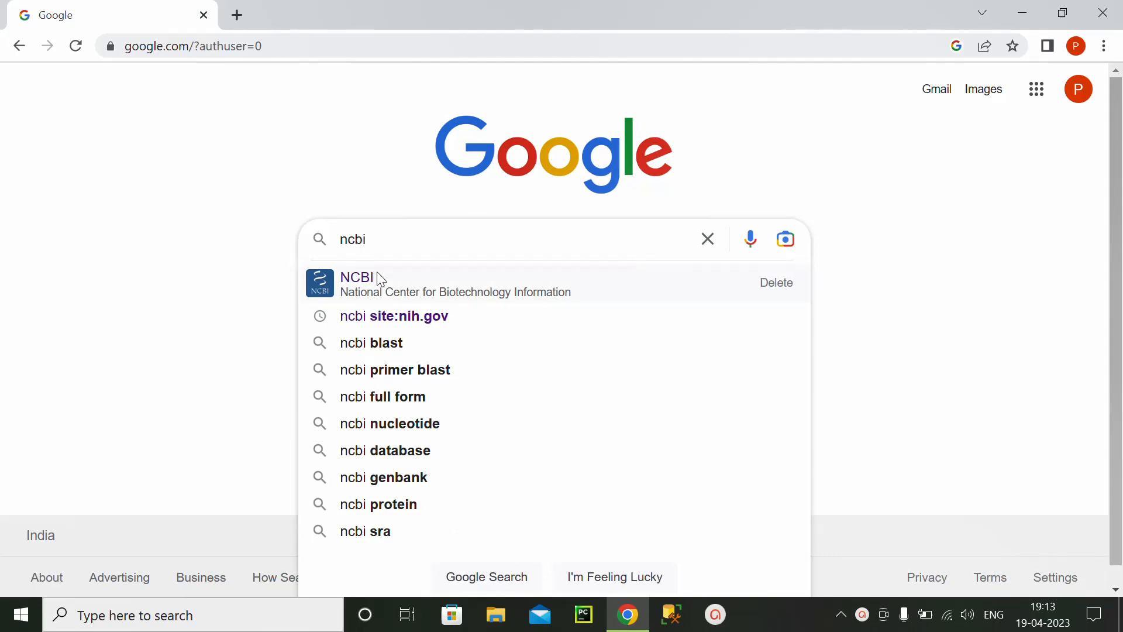
left_click(356, 282)
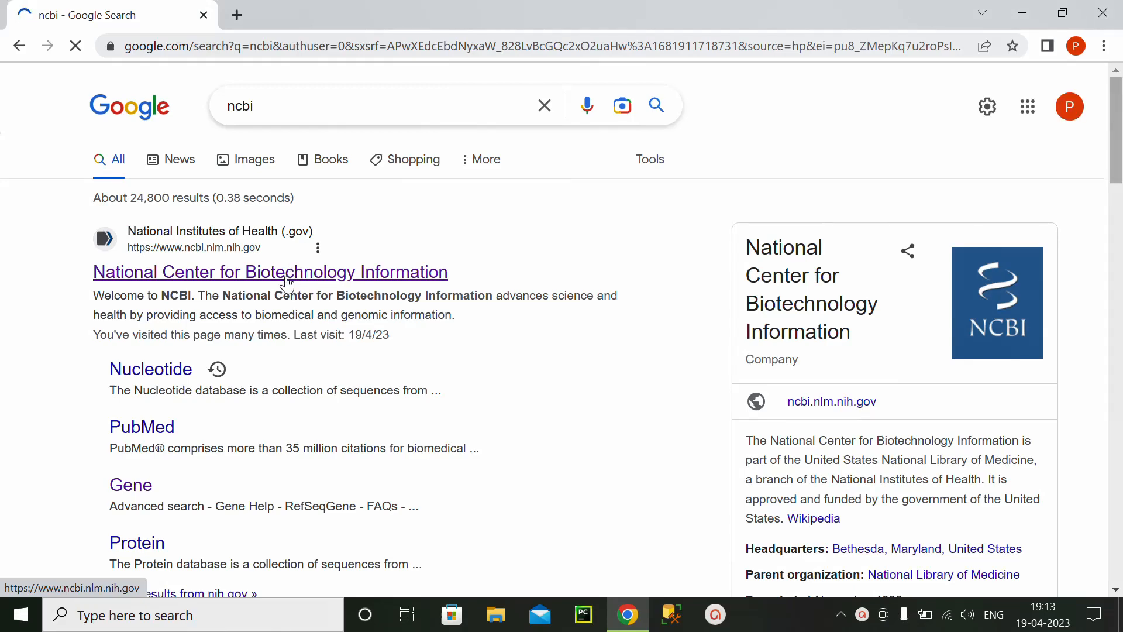
left_click(270, 271)
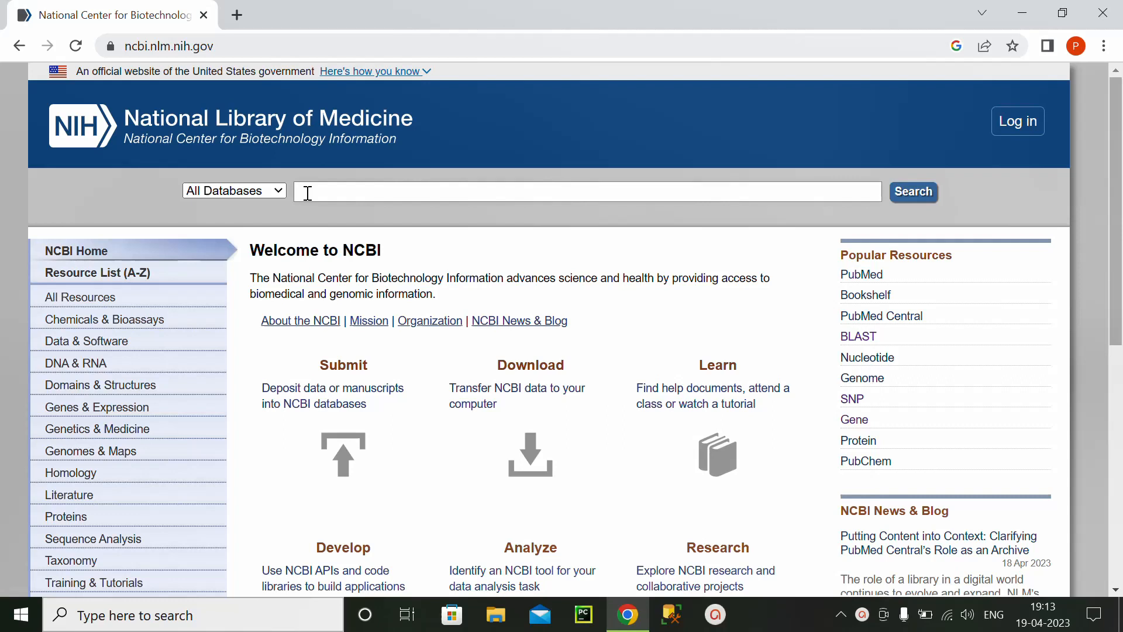
mouse_move(236, 220)
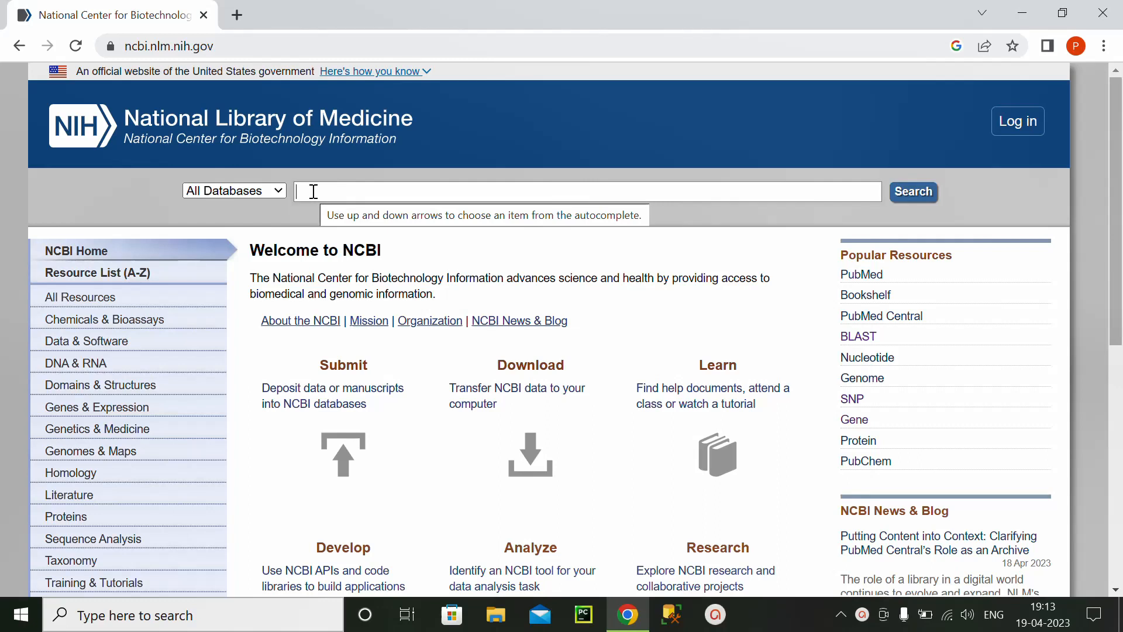
- Search all NCBI databases for 'solanum lycopersicum Asc1' from the home search box
type("sola")
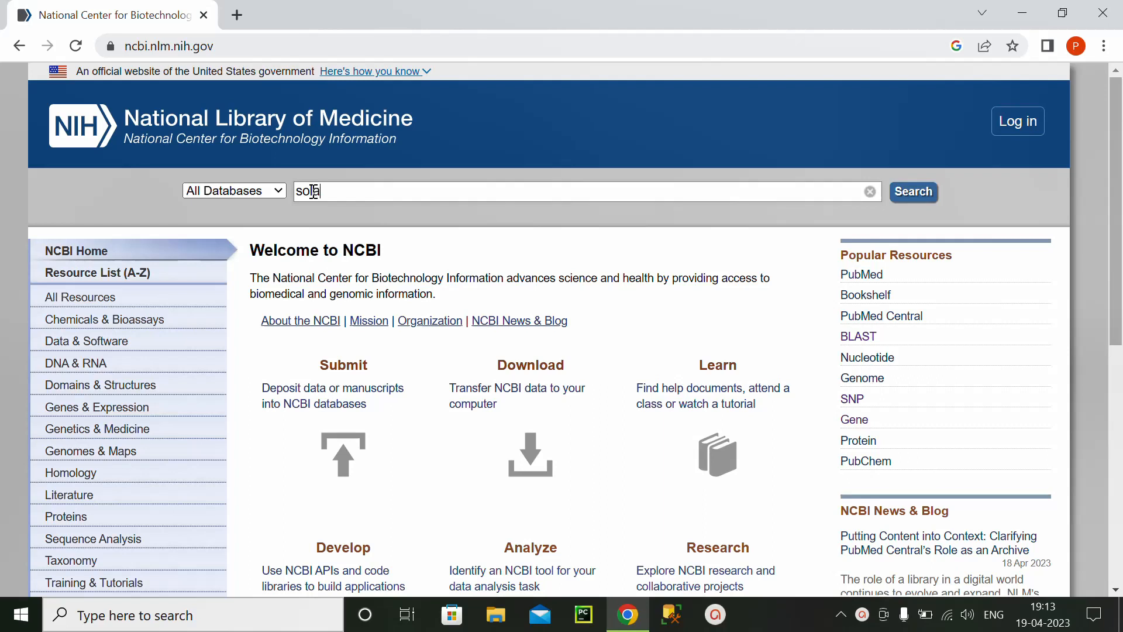
type("anum")
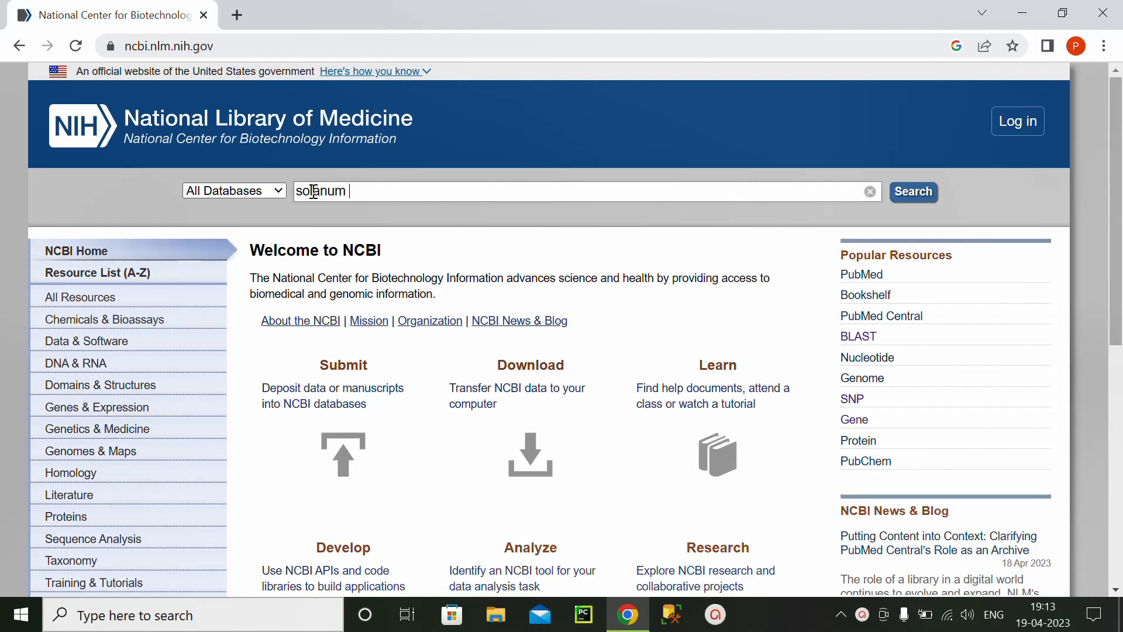
type("lyco")
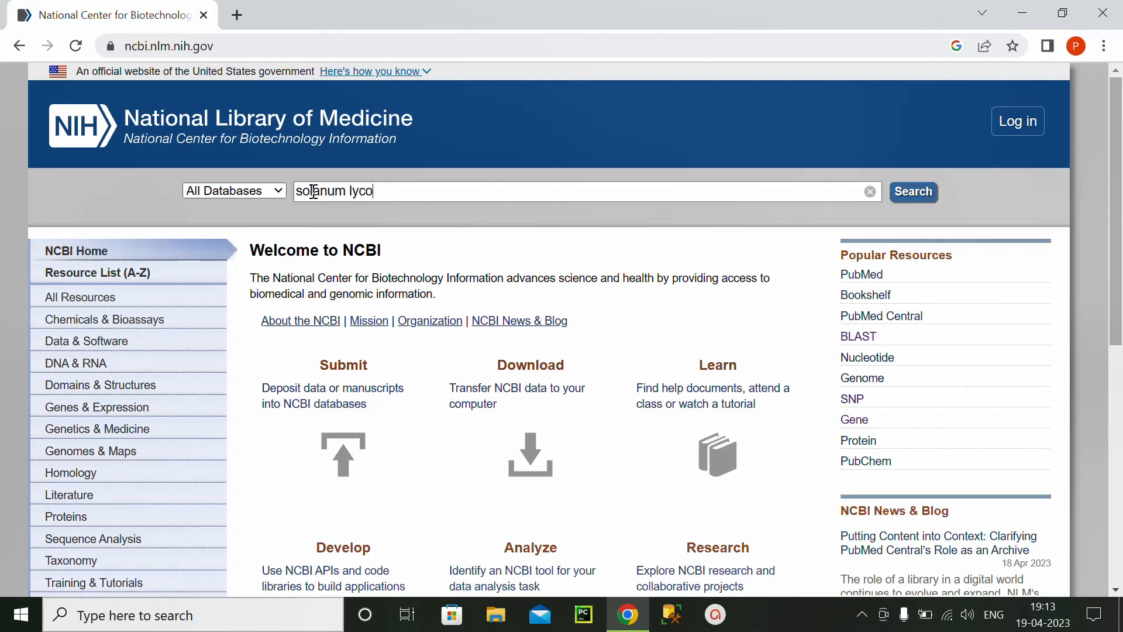
type("pers")
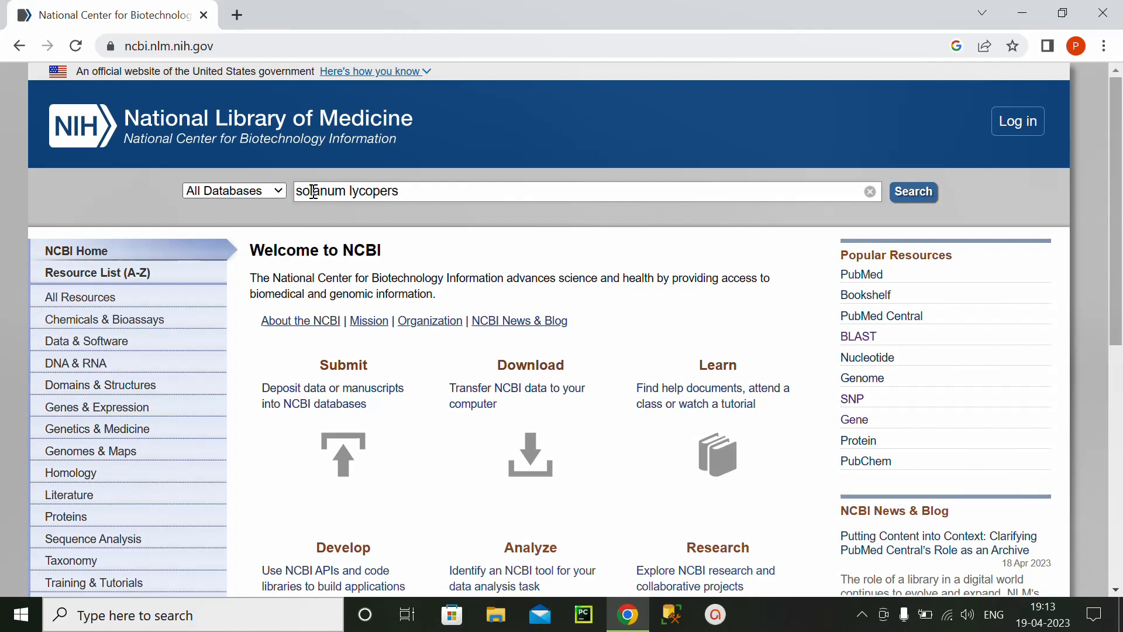
type("icum")
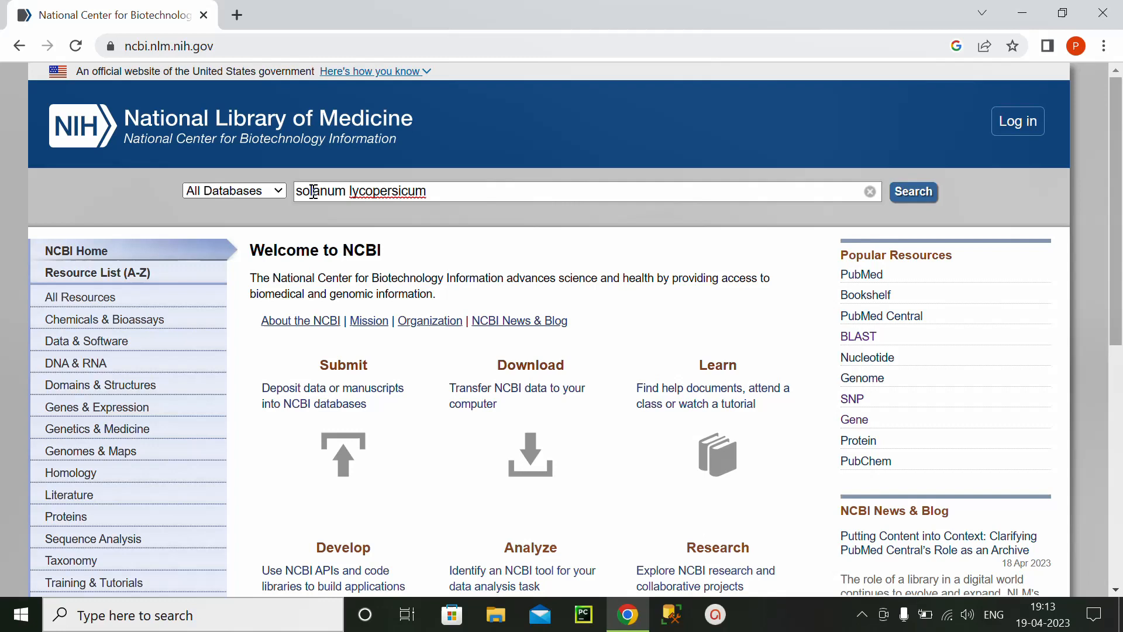
type("As")
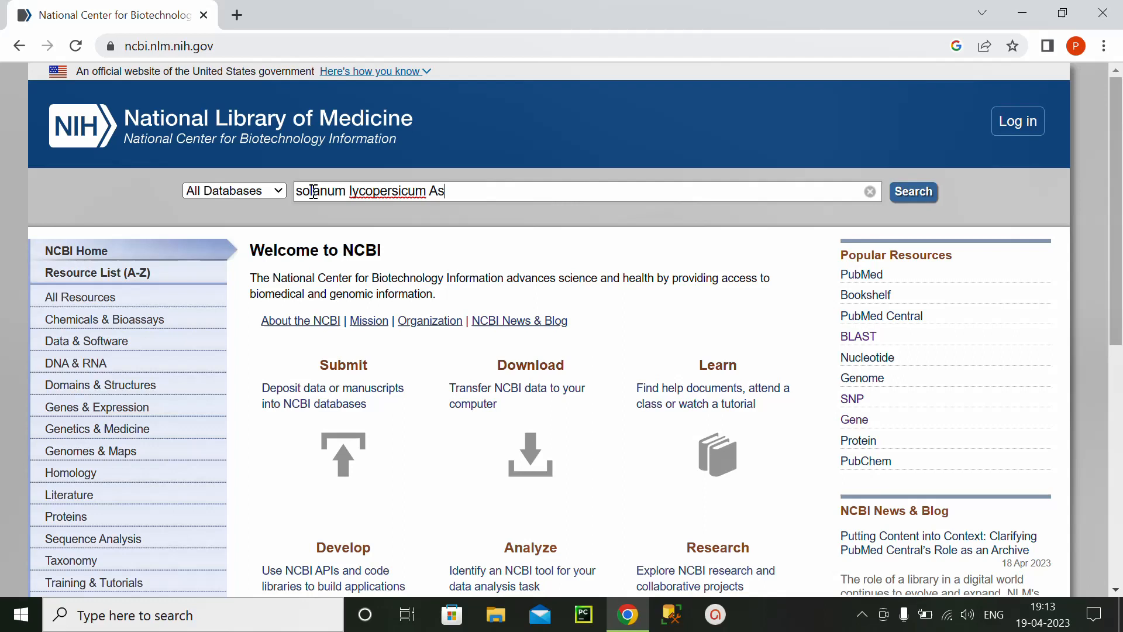
type("d")
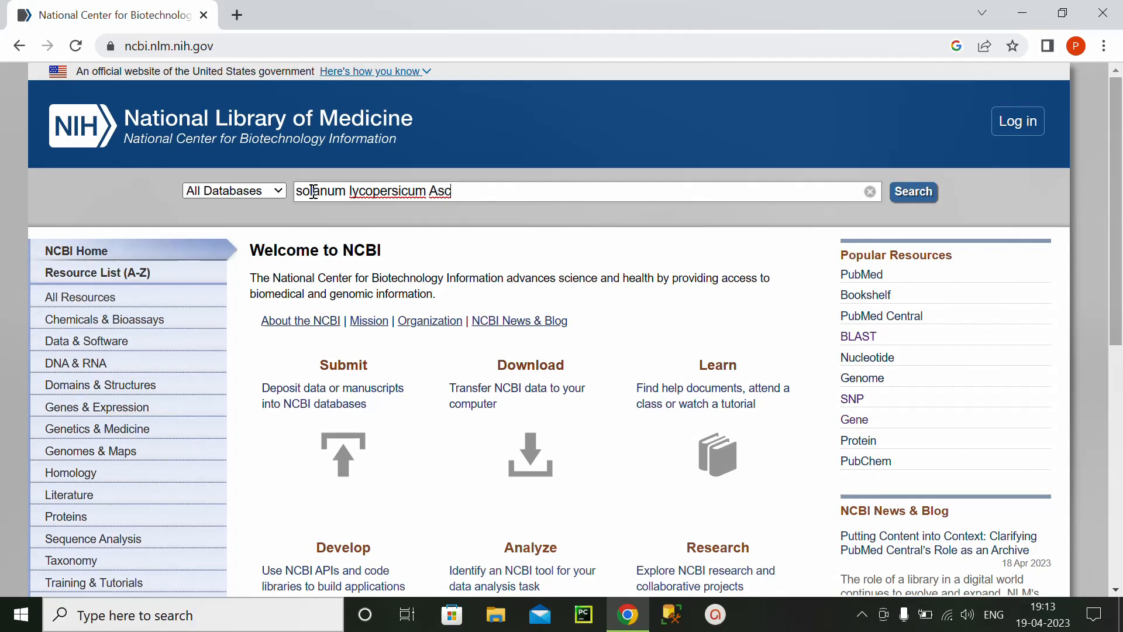
type("c1")
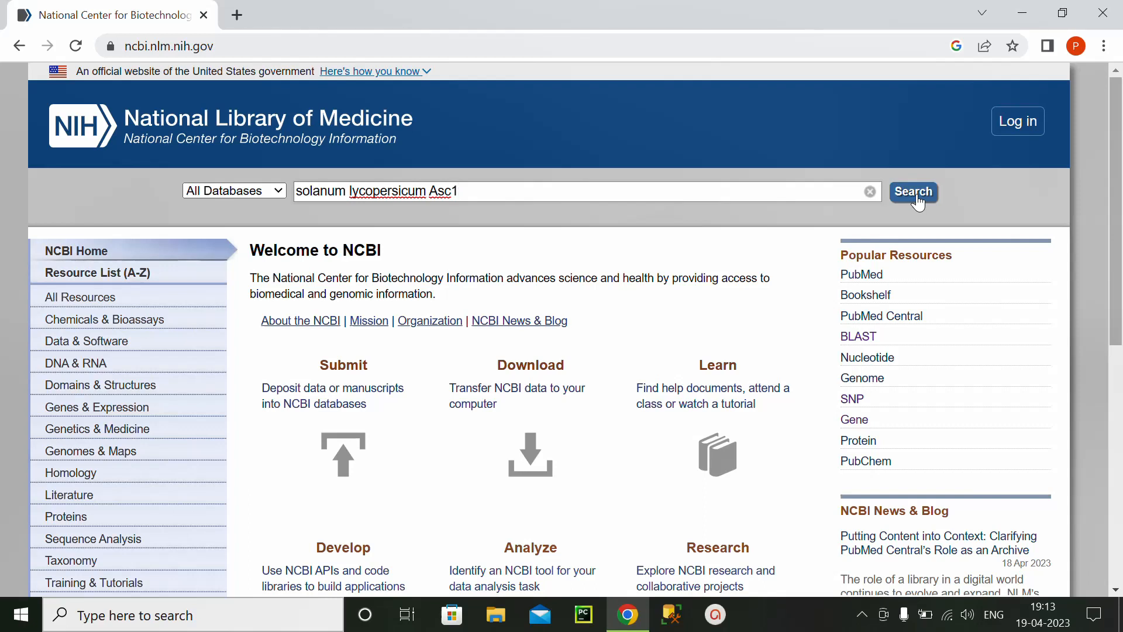
left_click(912, 190)
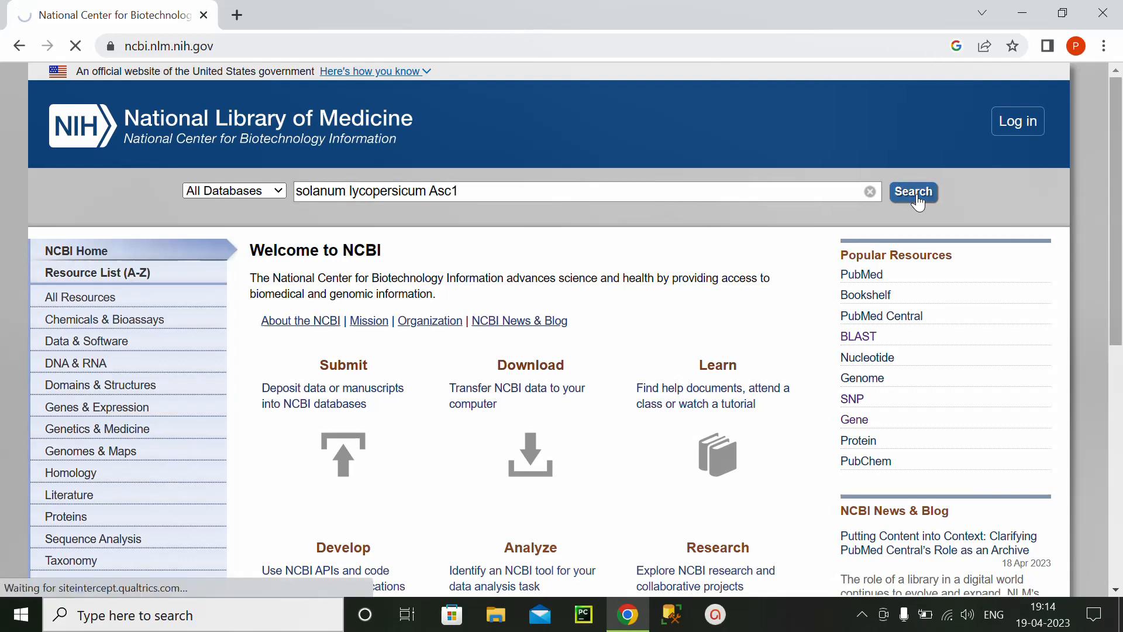
left_click(913, 190)
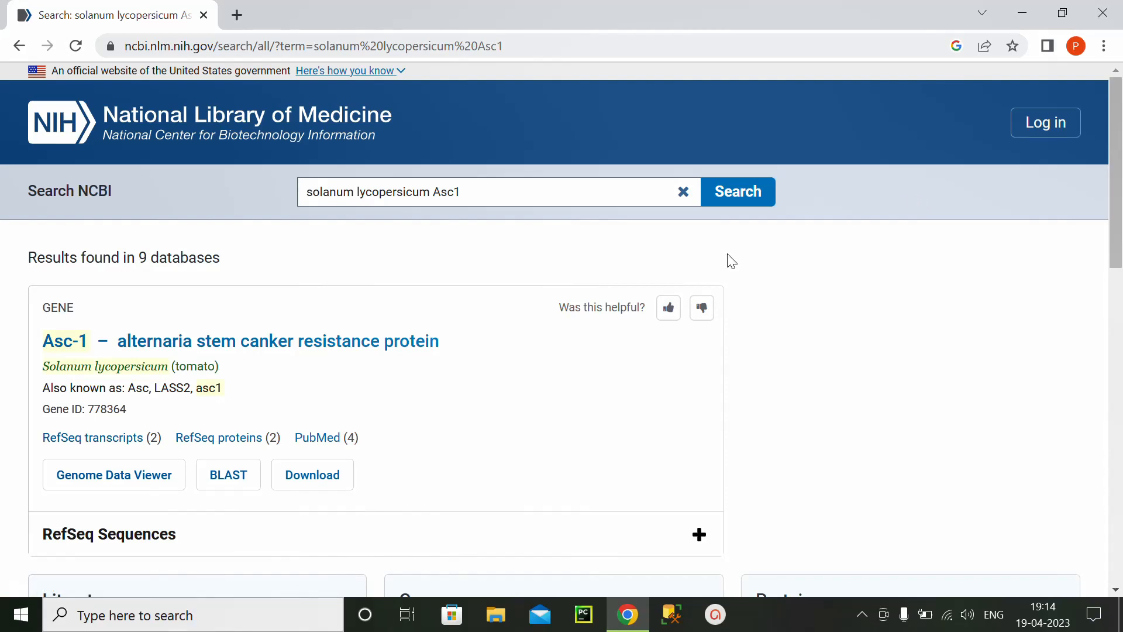
- Open the Asc-1 alternaria stem canker resistance protein gene record (Gene ID 778364) from the results
left_click(92, 438)
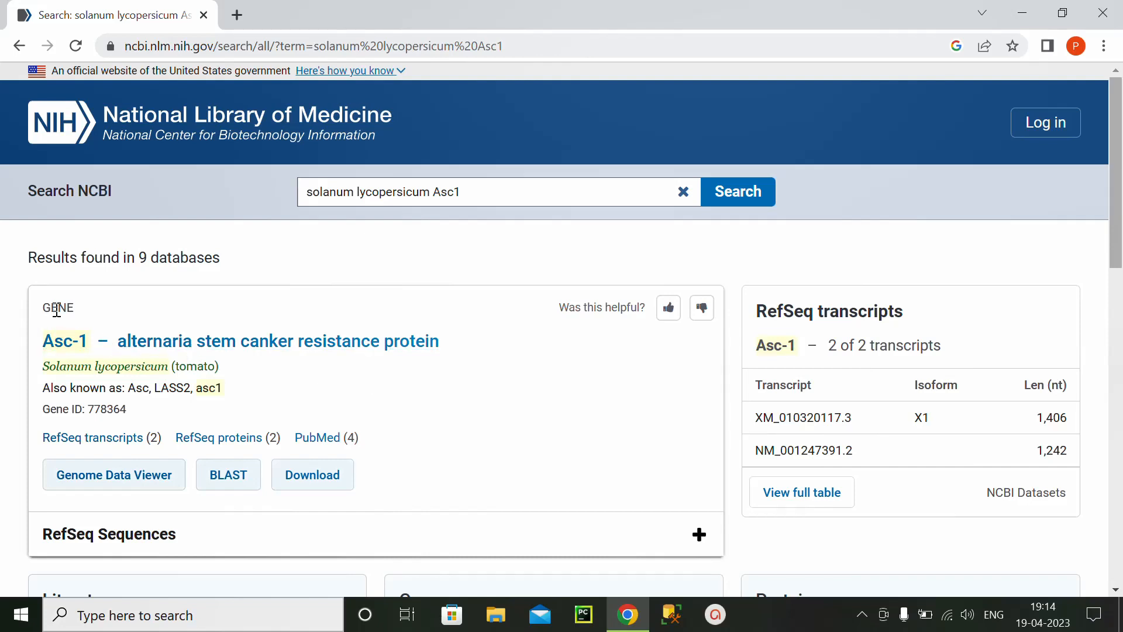
mouse_move(241, 341)
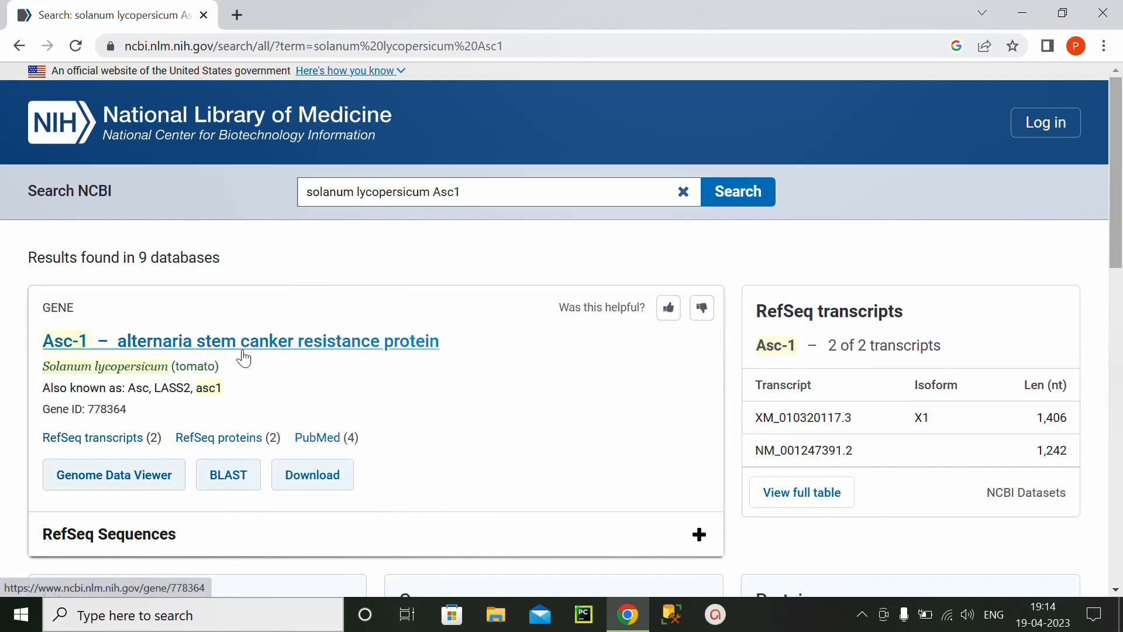
mouse_move(264, 354)
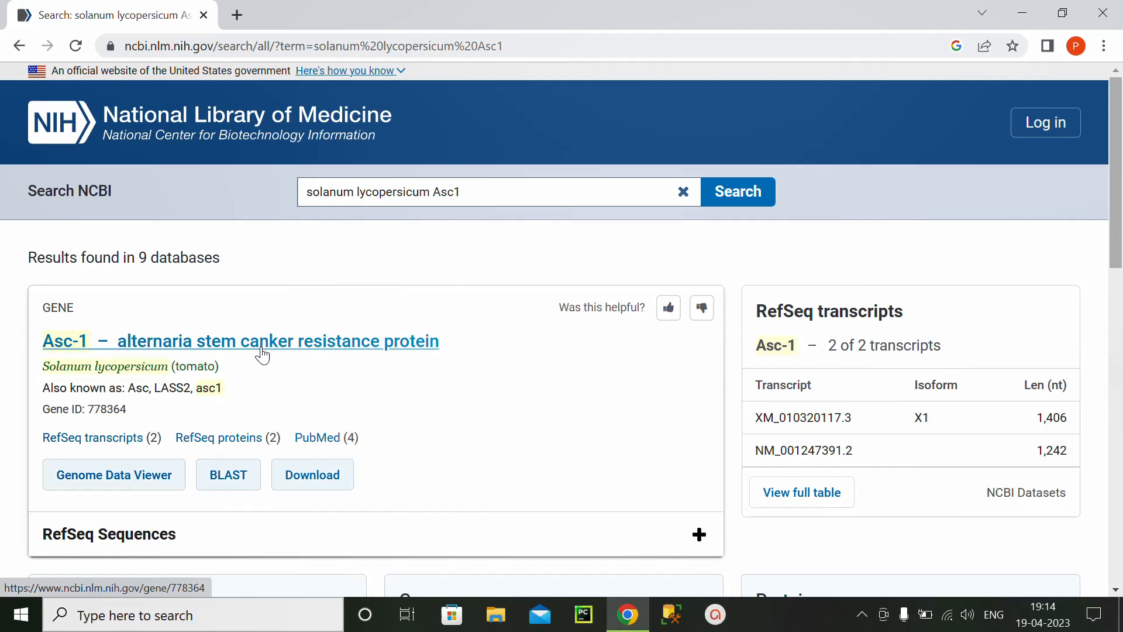
mouse_move(254, 352)
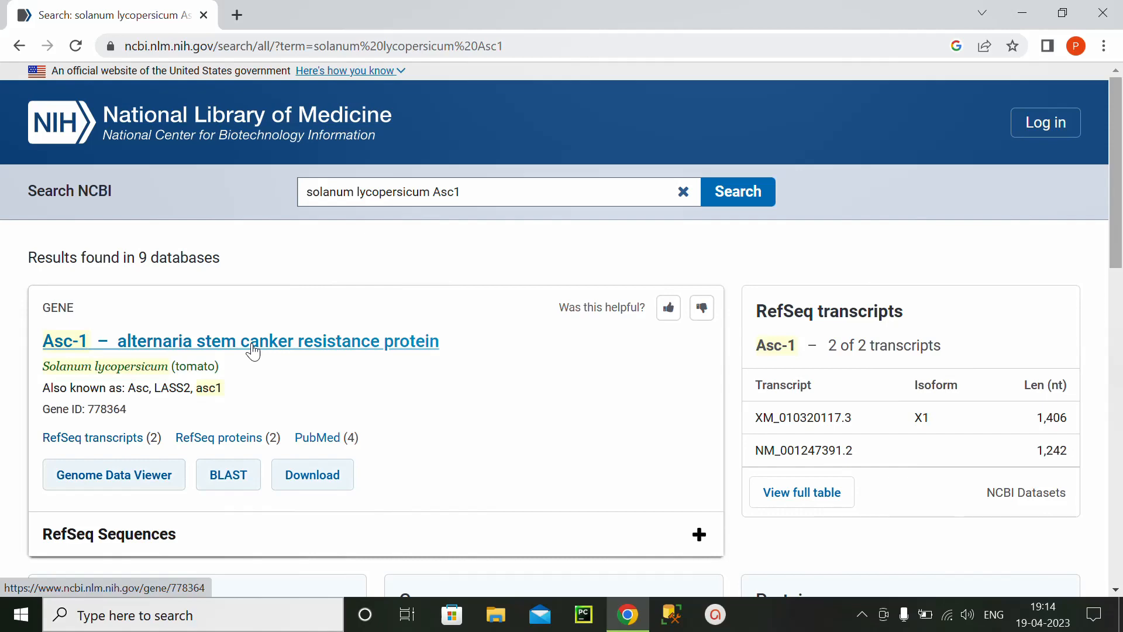
left_click(240, 341)
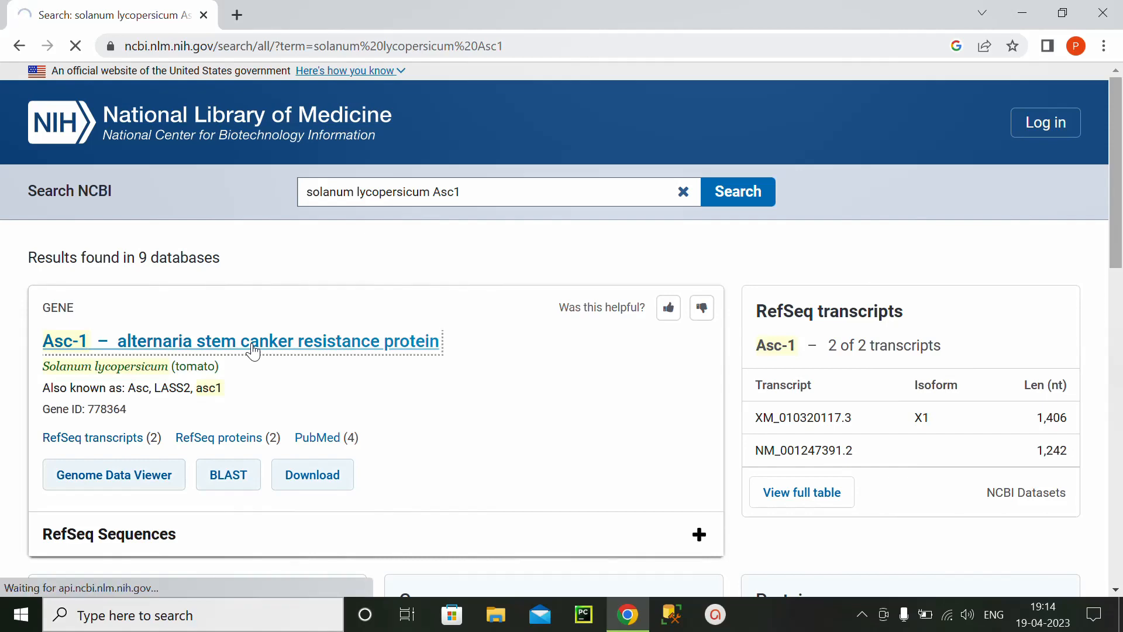
left_click(241, 341)
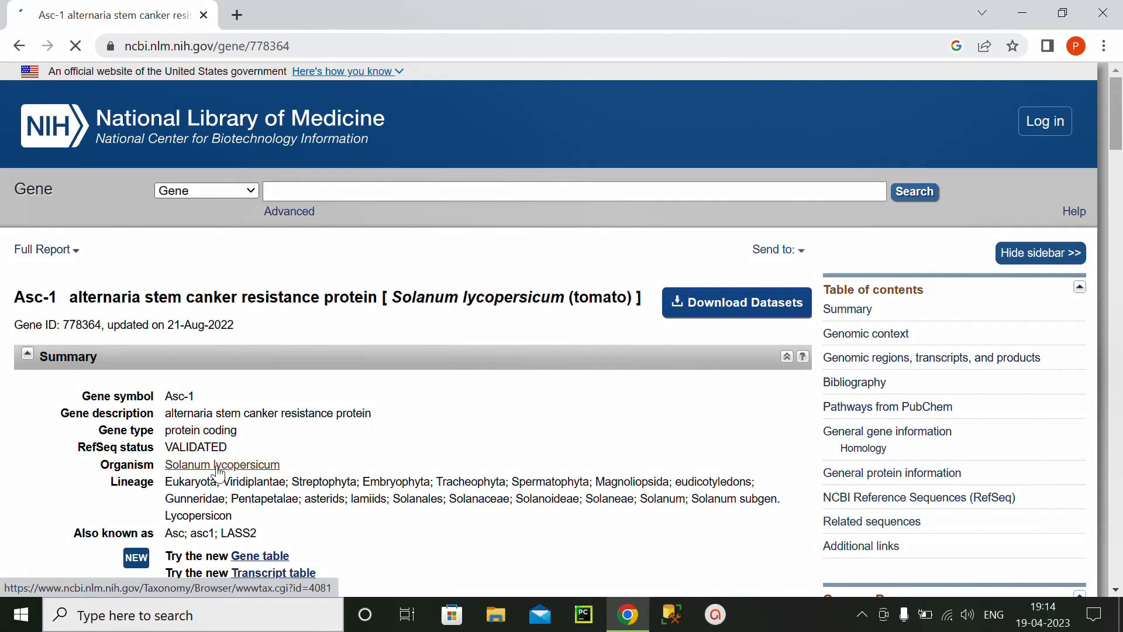
- Open the FASTA nucleotide sequence of the Asc-1 region on chromosome 3 (NC_015440.3) via Genomic regions
left_click(222, 464)
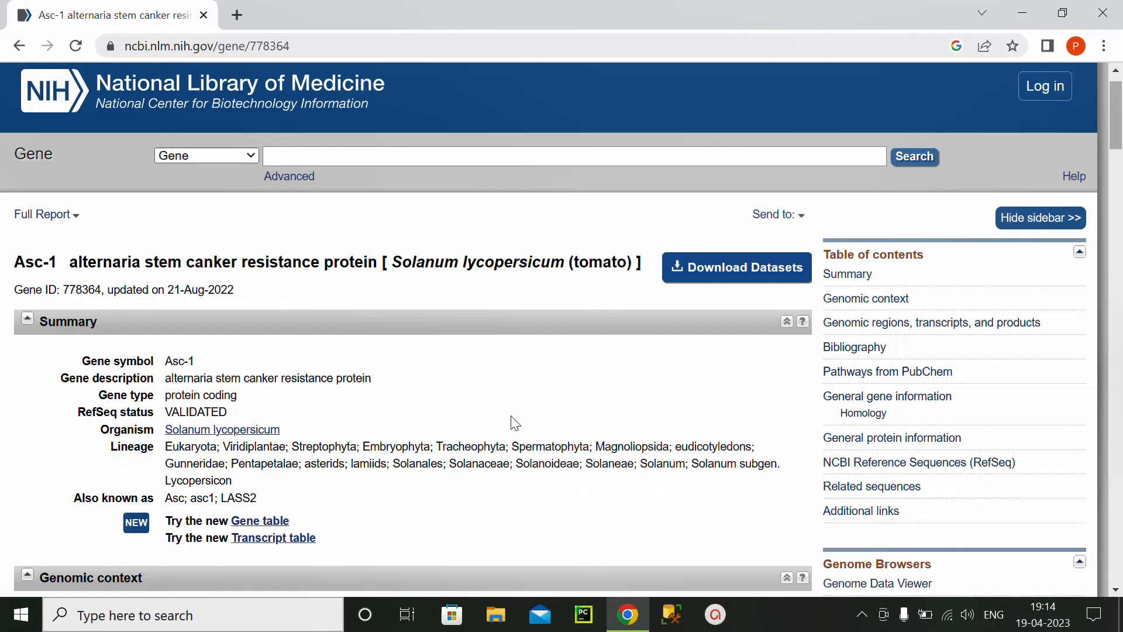
scroll("down", 3)
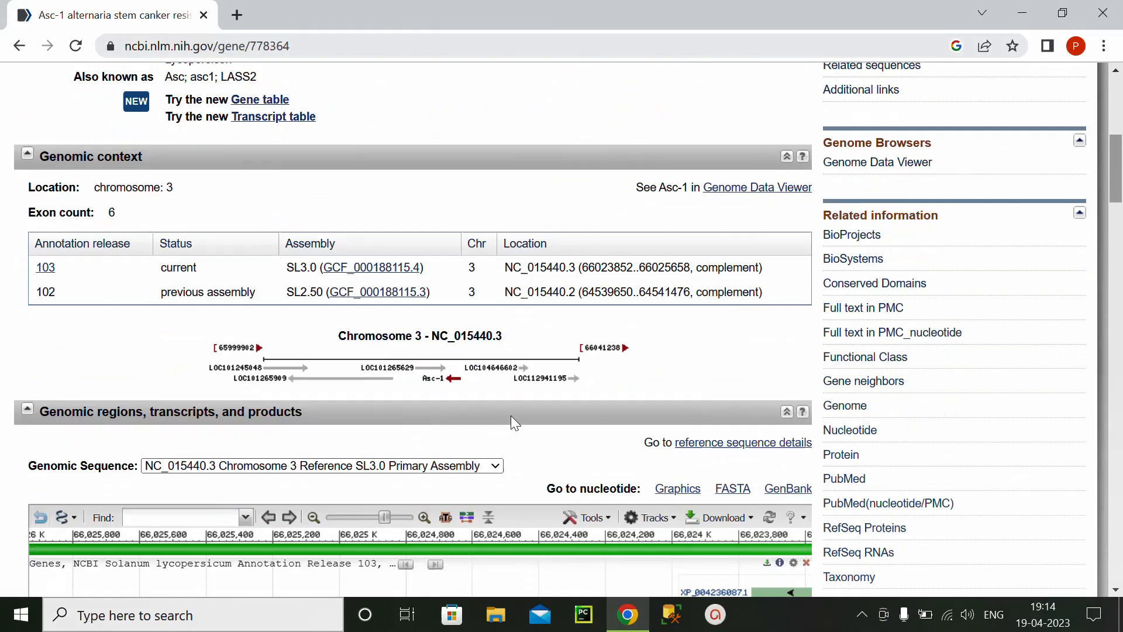
scroll("down", 3)
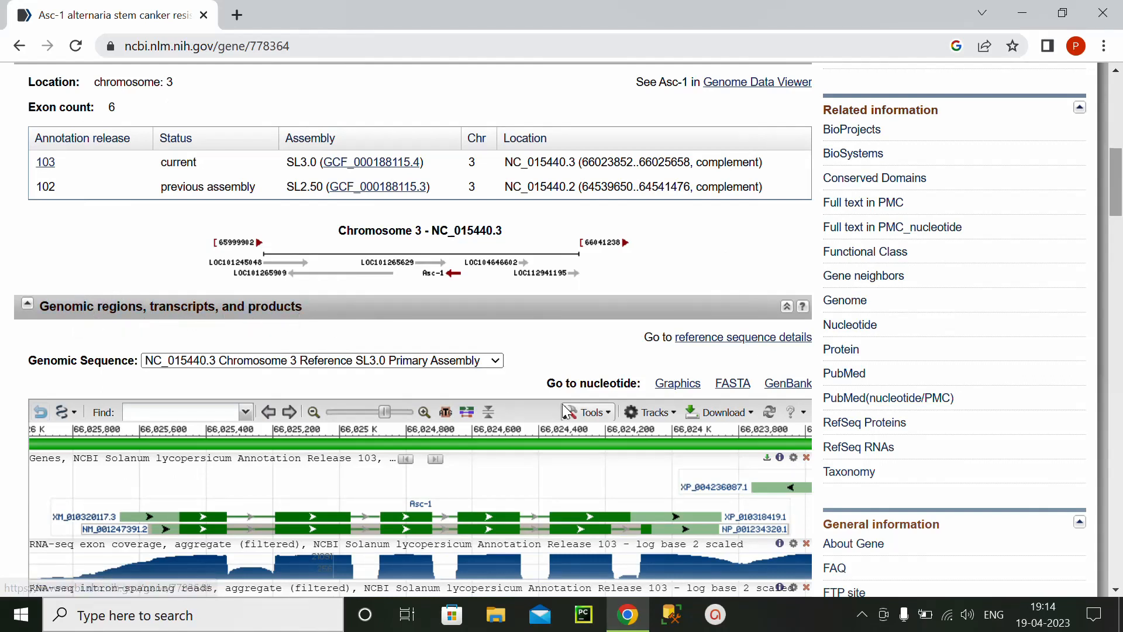
mouse_move(732, 383)
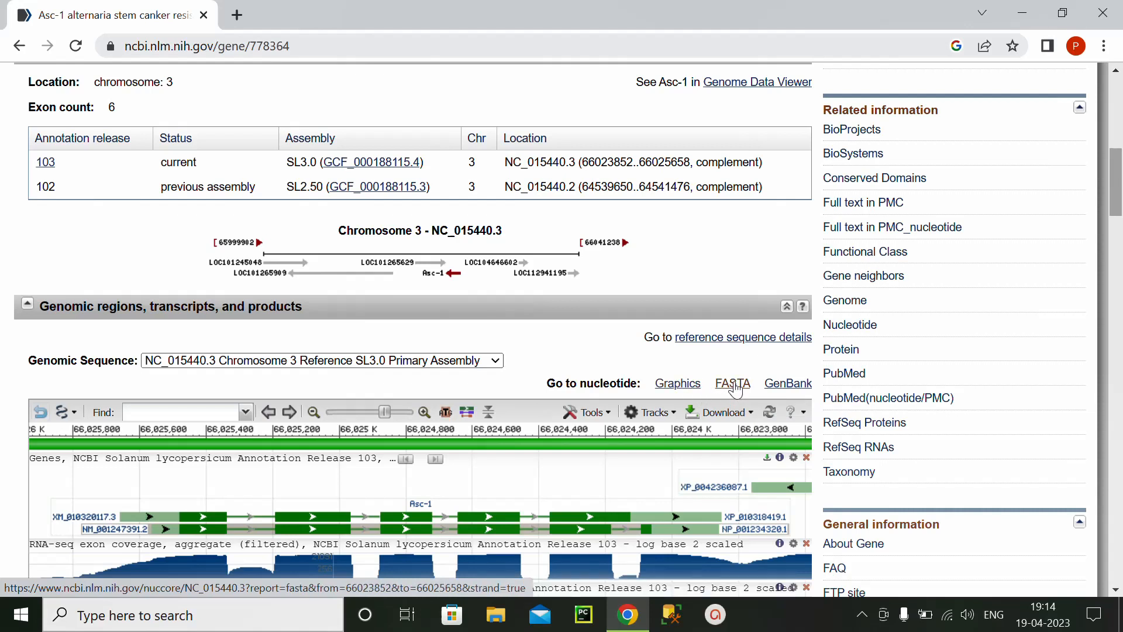
left_click(732, 383)
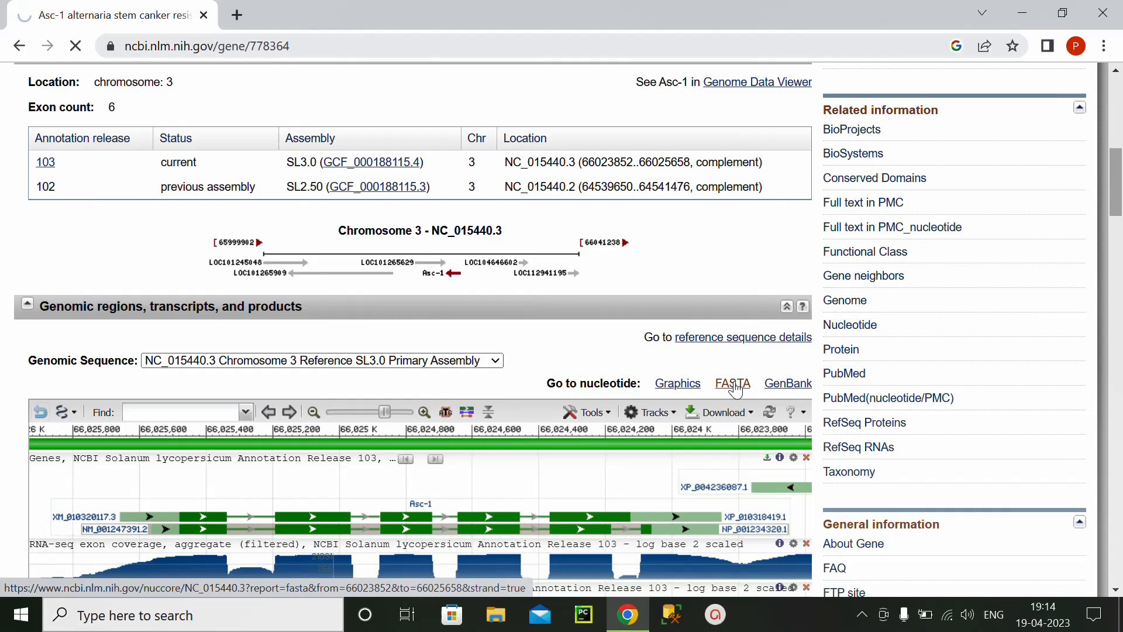
left_click(732, 382)
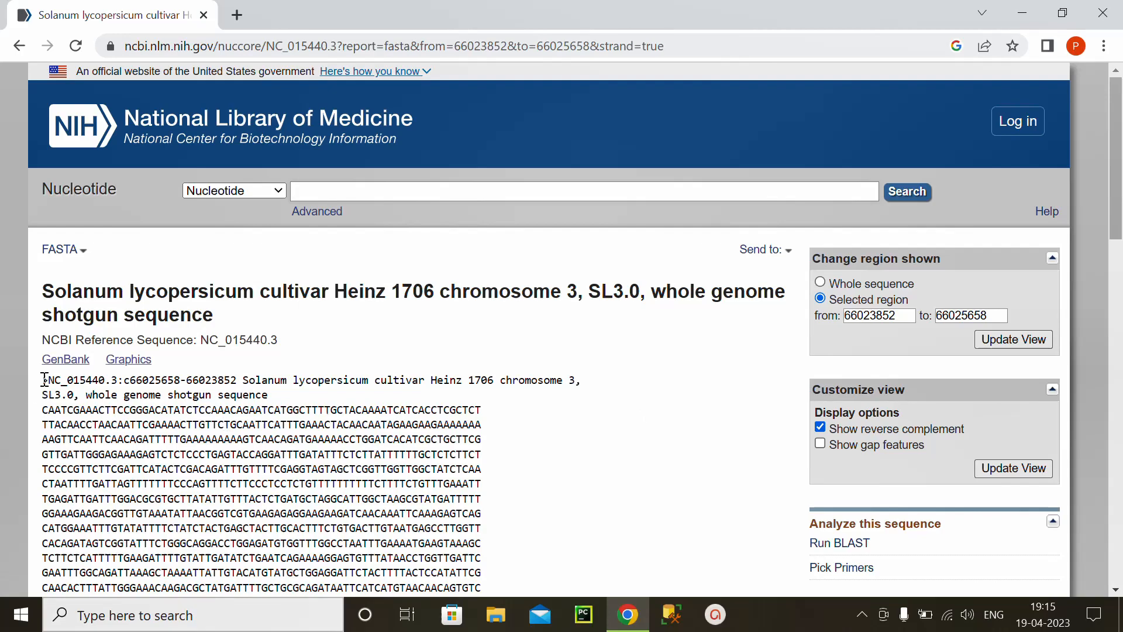
- Highlight the whole Asc-1 FASTA entry including header, then bring up link options on the NCBI logo
scroll("down", 3)
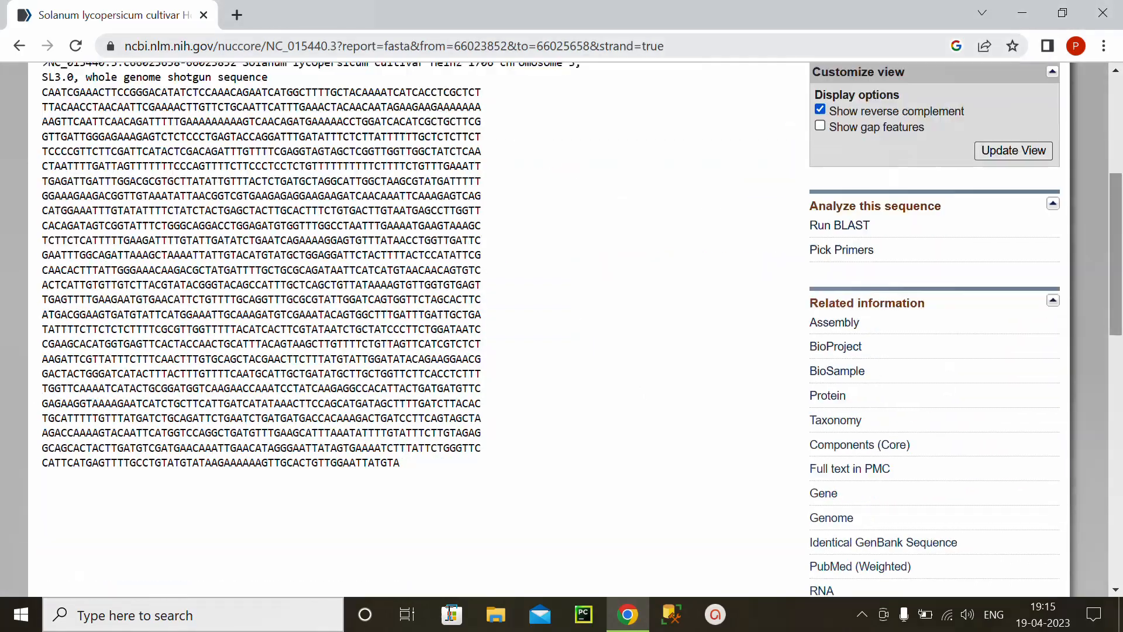
scroll("up", 3)
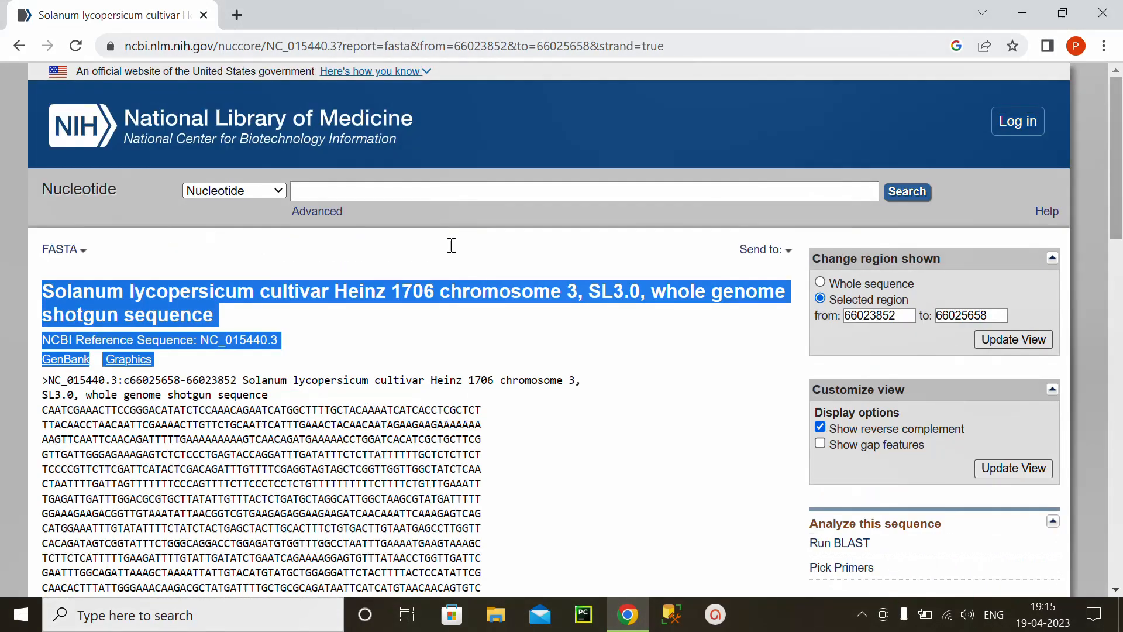
scroll("down", 3)
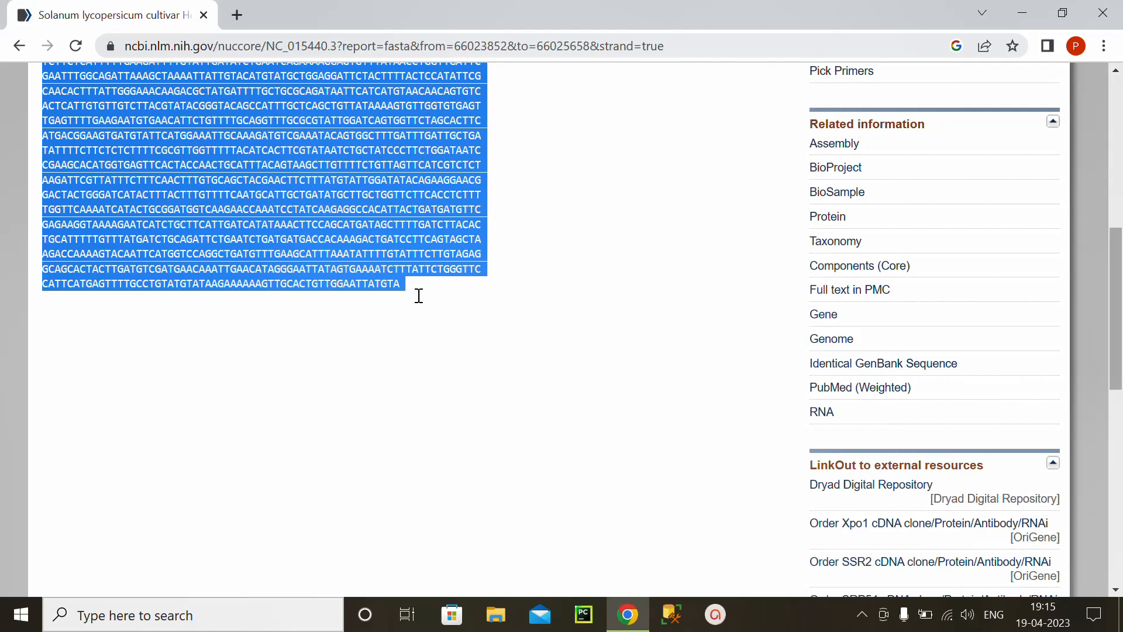
mouse_move(641, 341)
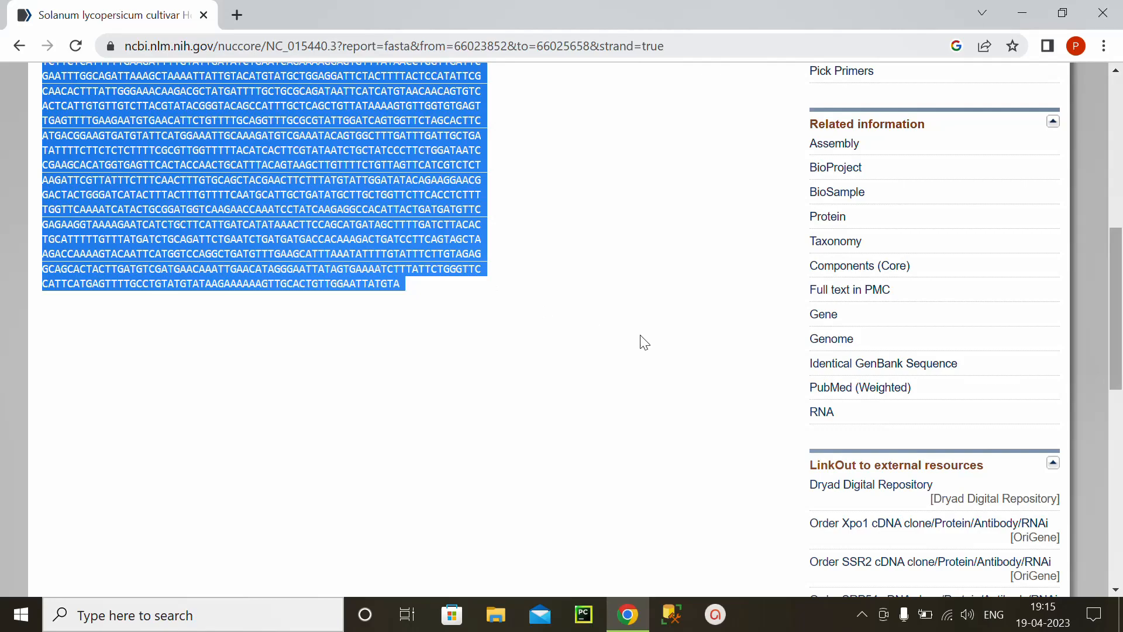
scroll("up", 3)
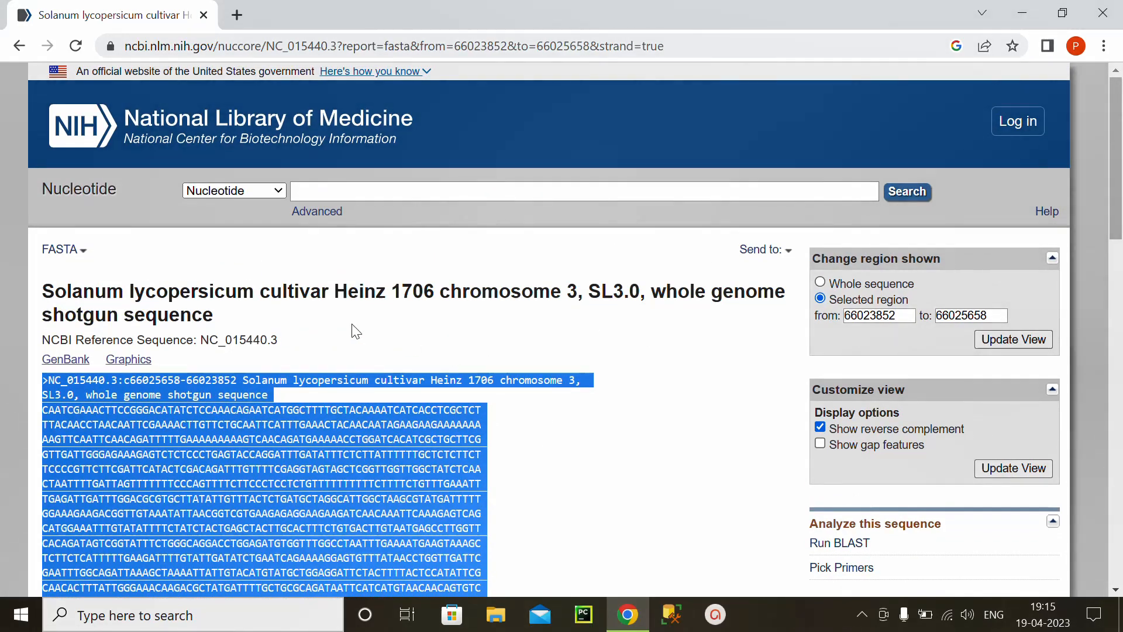
mouse_move(81, 138)
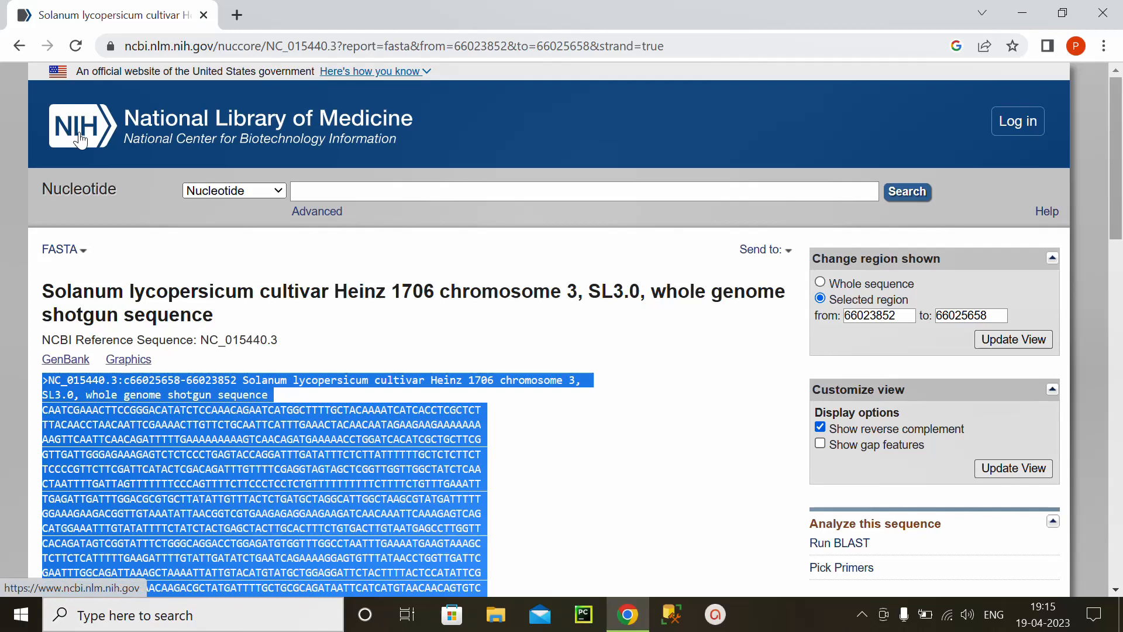
right_click(81, 125)
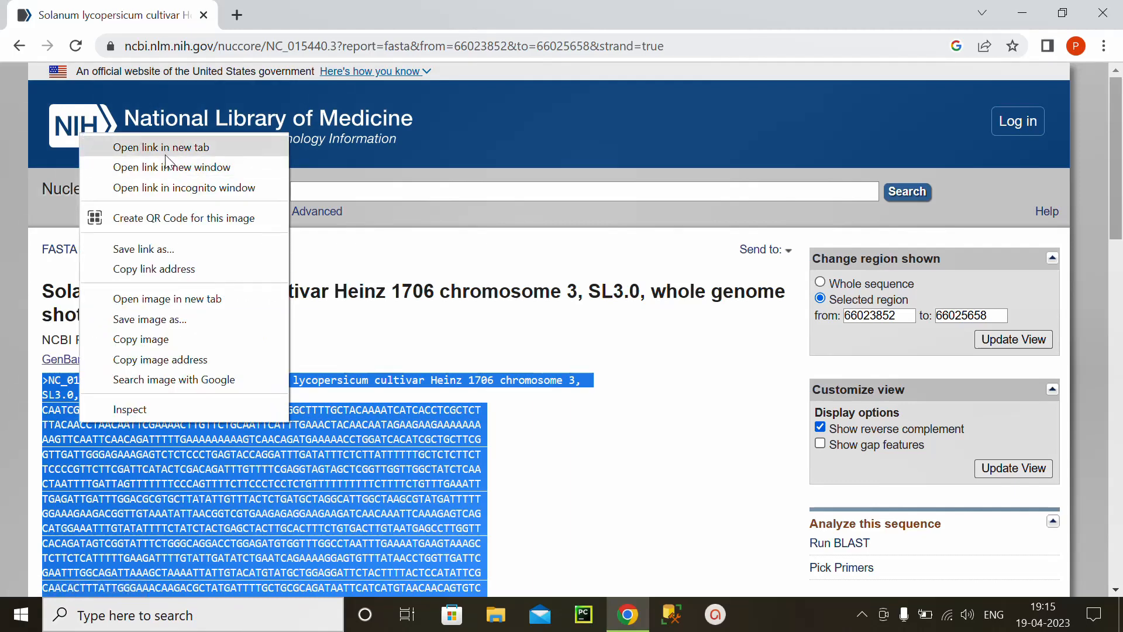
- Open the NCBI home page in a new tab and head to BLAST under Popular Resources
left_click(160, 147)
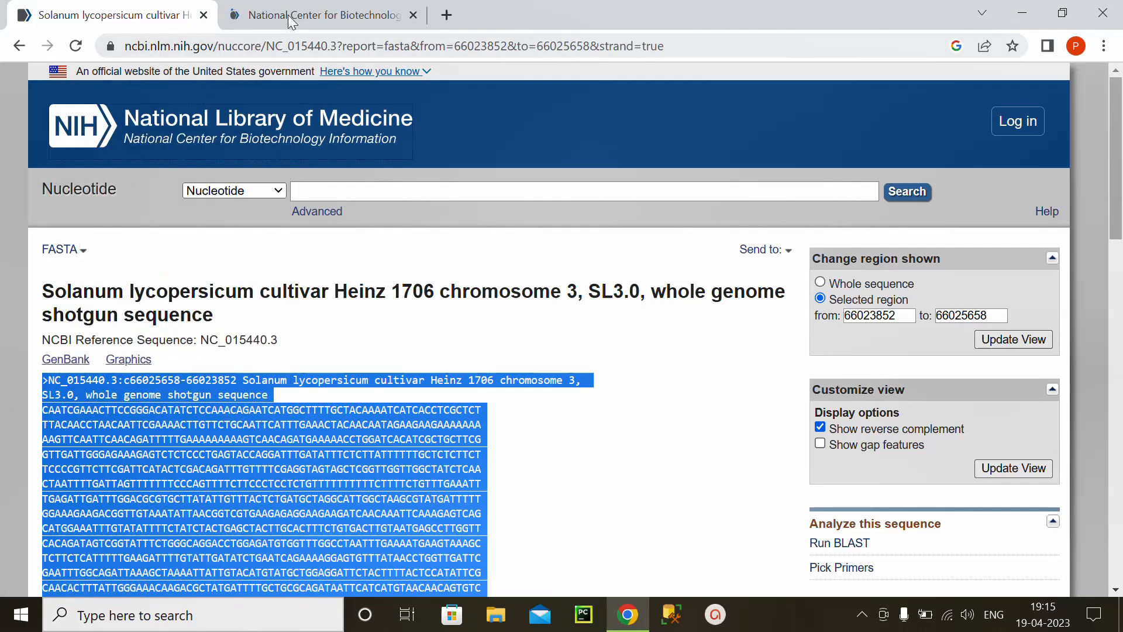
left_click(323, 14)
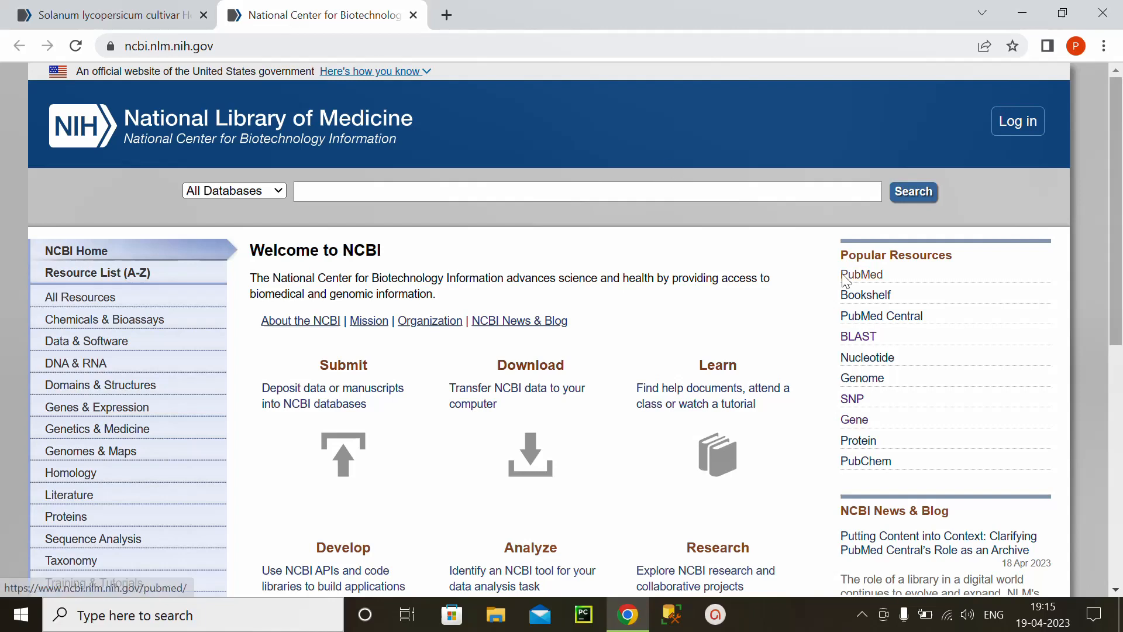
mouse_move(857, 335)
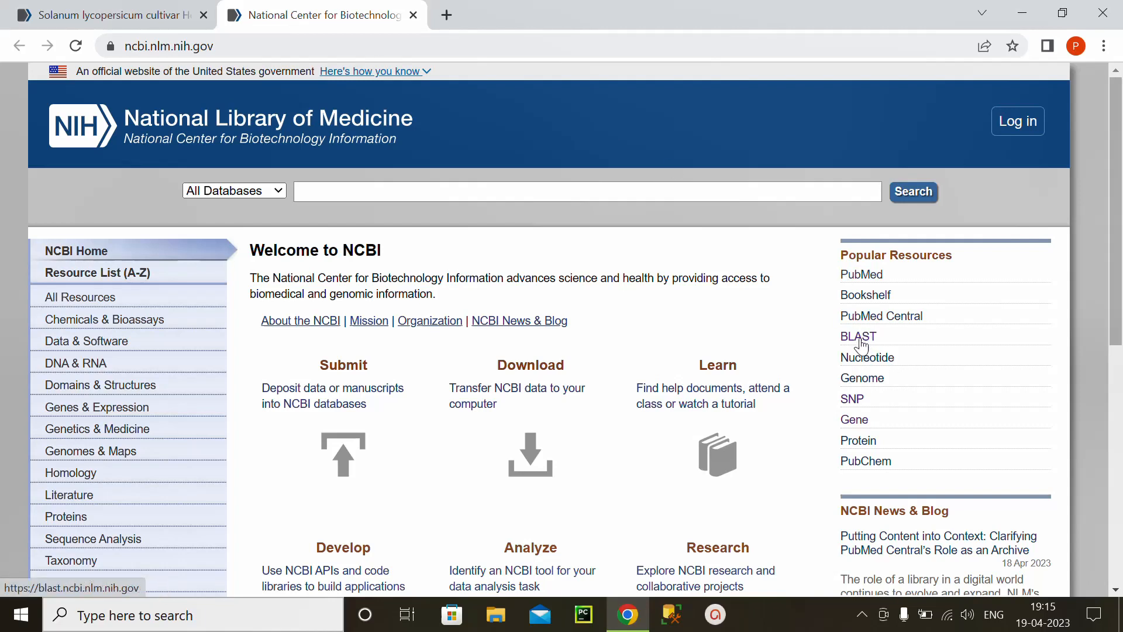
left_click(857, 336)
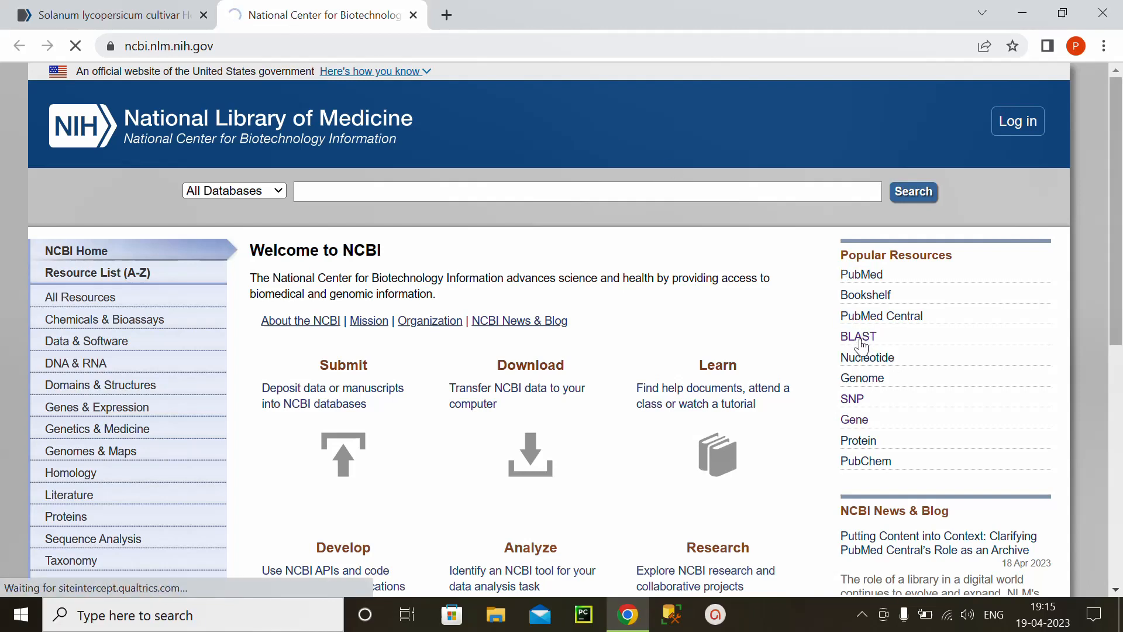
- From the BLAST home page, open the CD-search tool under Specialized searches
left_click(858, 336)
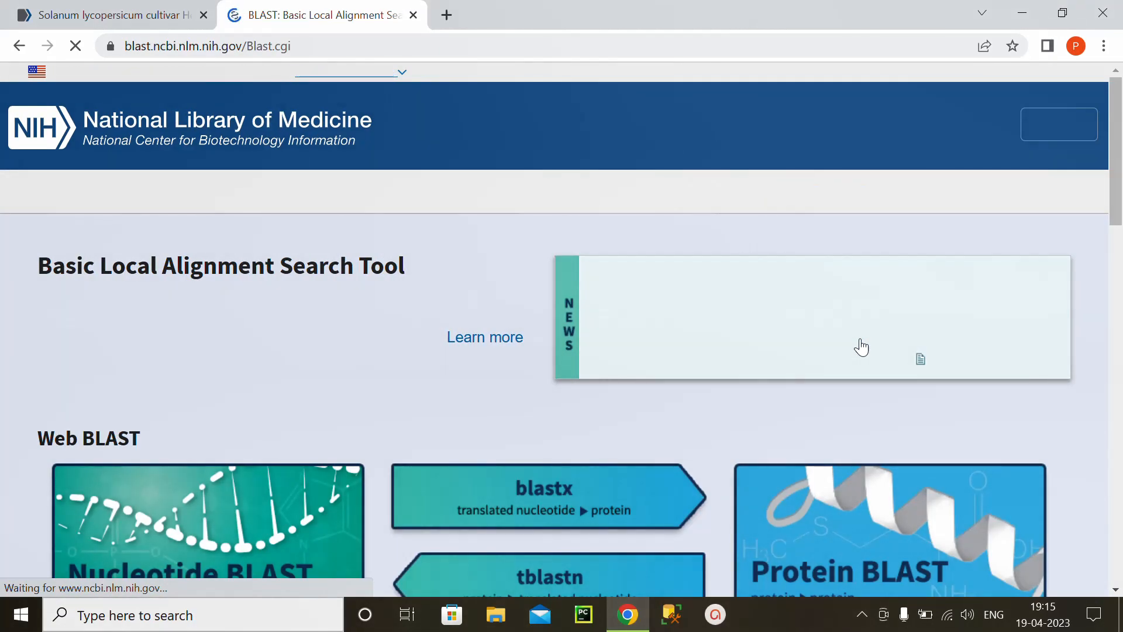
scroll("down", 3)
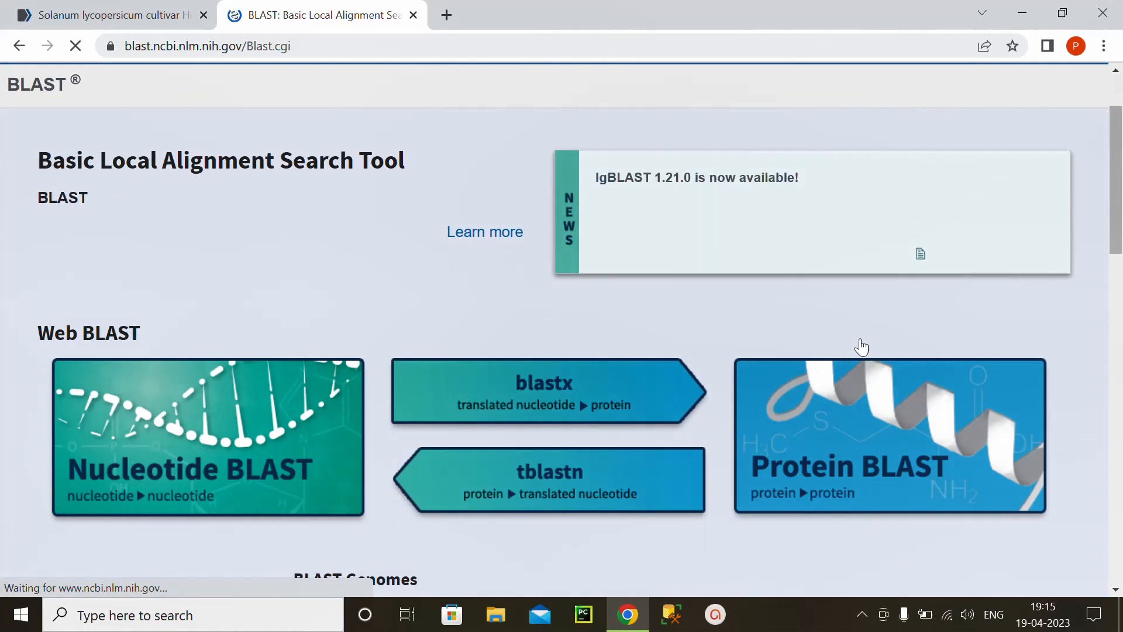
scroll("down", 3)
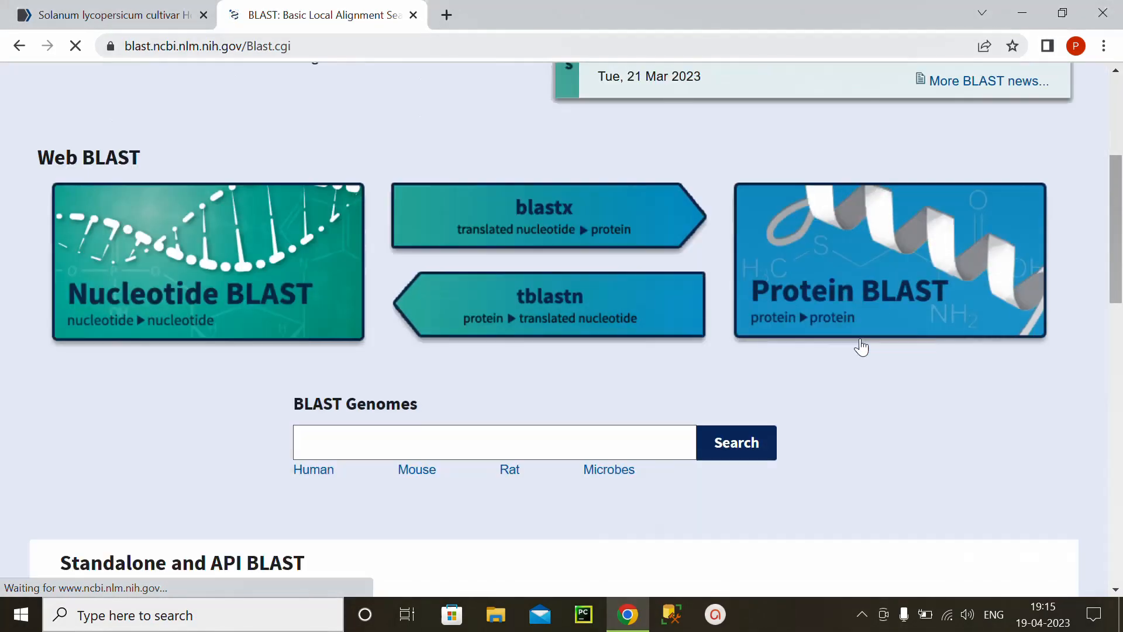
scroll("down", 3)
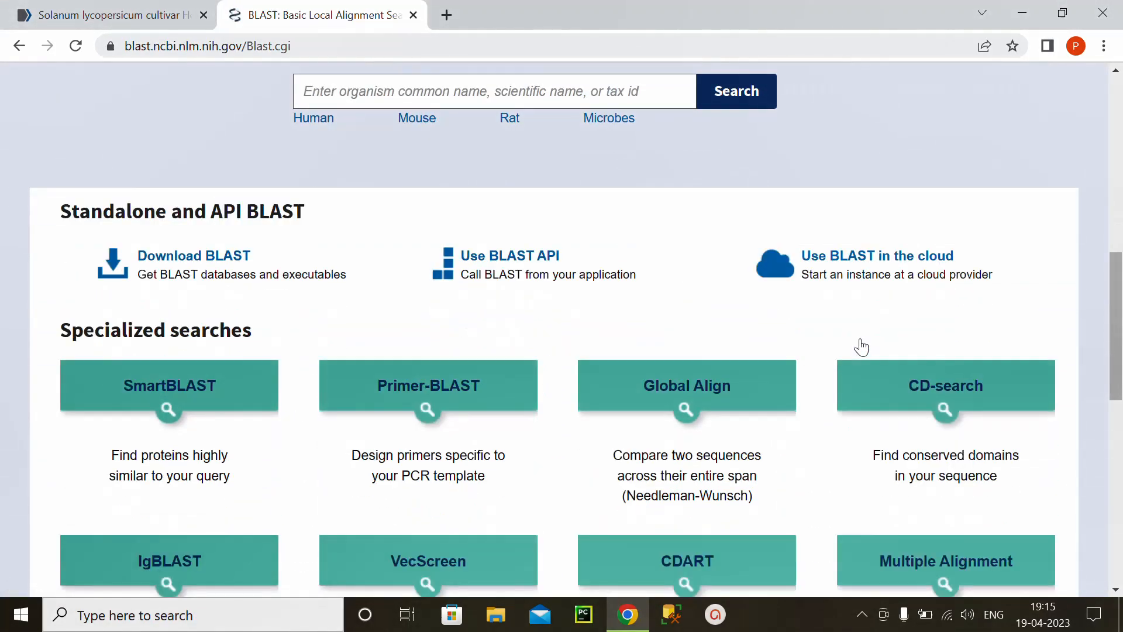
scroll("down", 3)
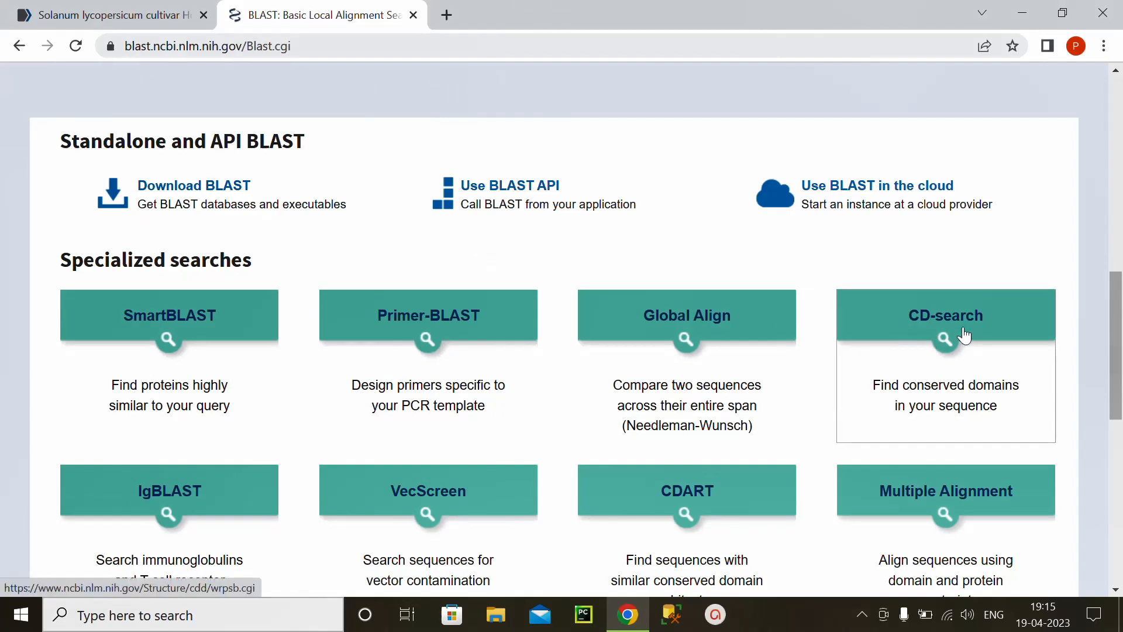
mouse_move(944, 327)
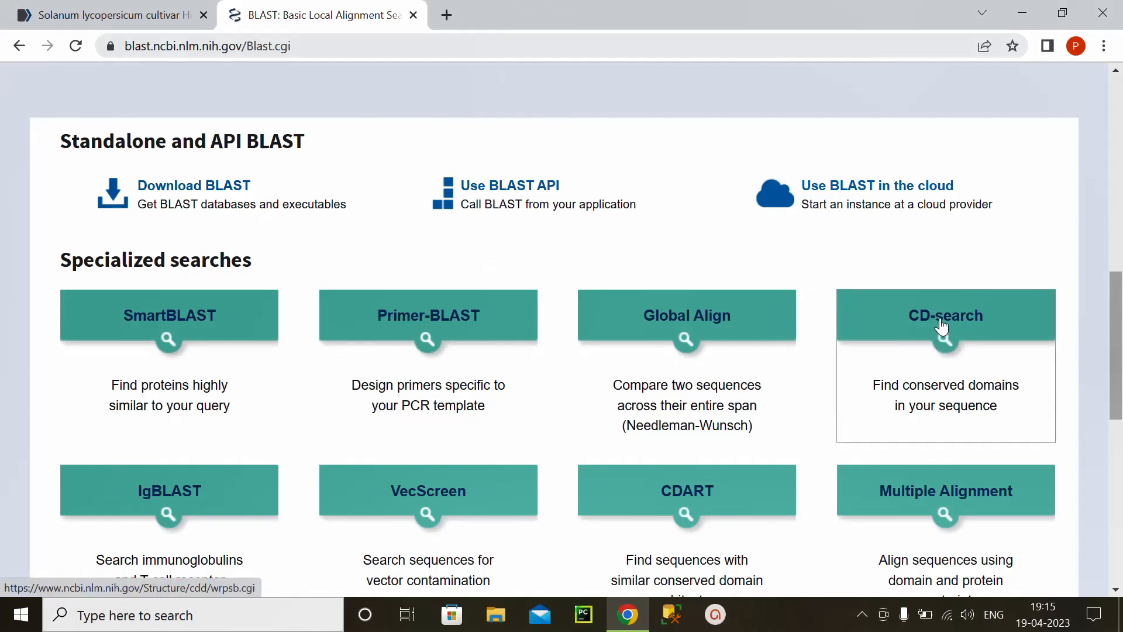
left_click(944, 315)
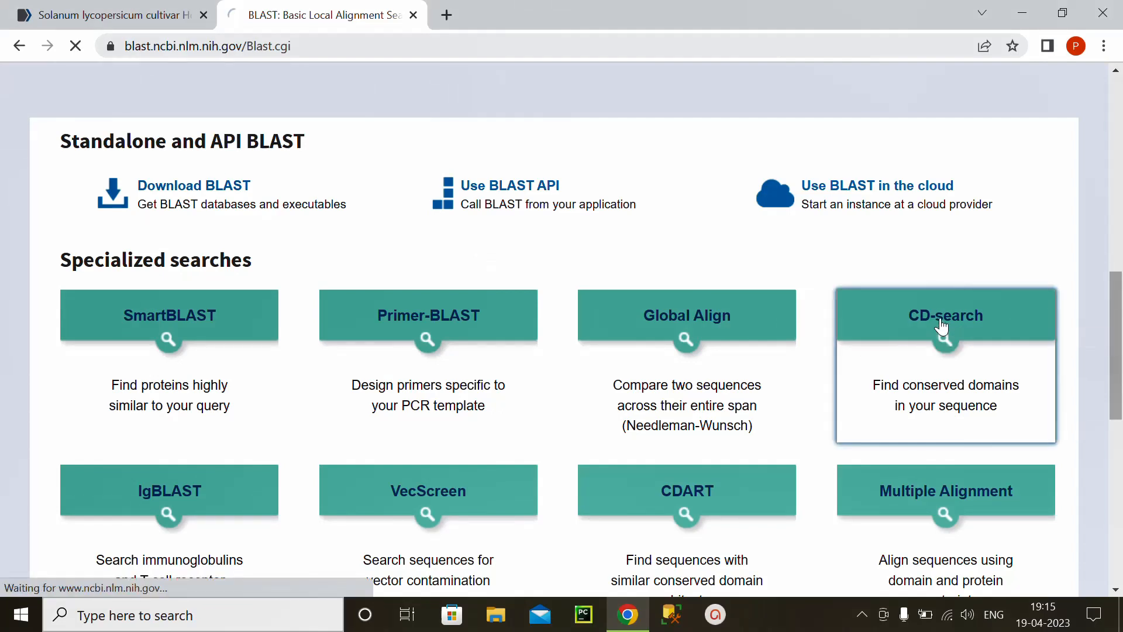
left_click(945, 315)
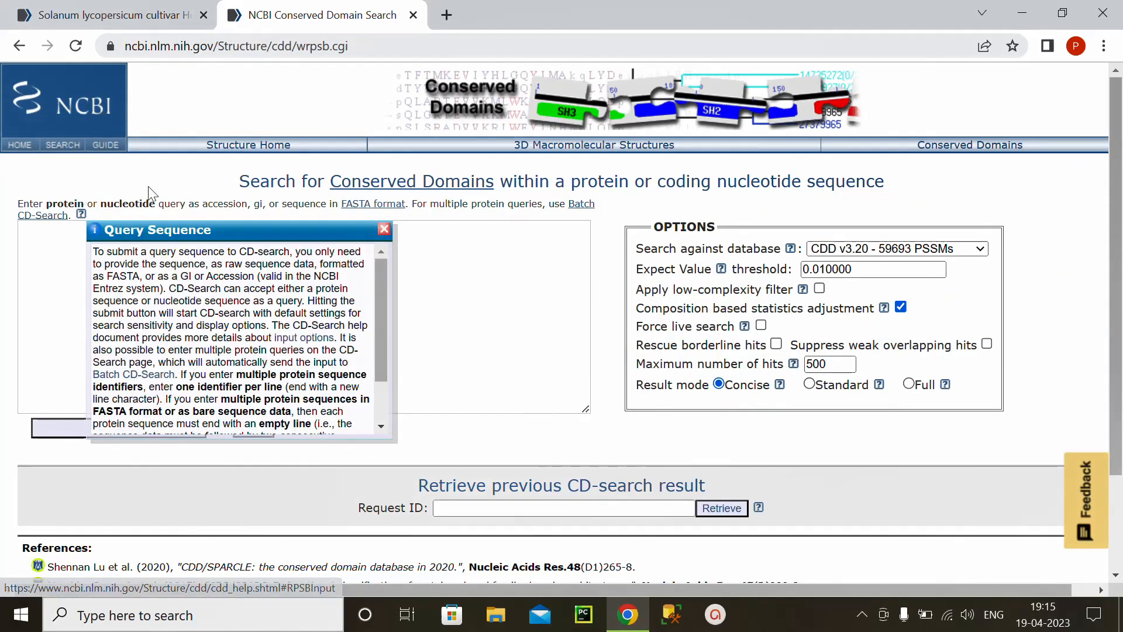
left_click(384, 228)
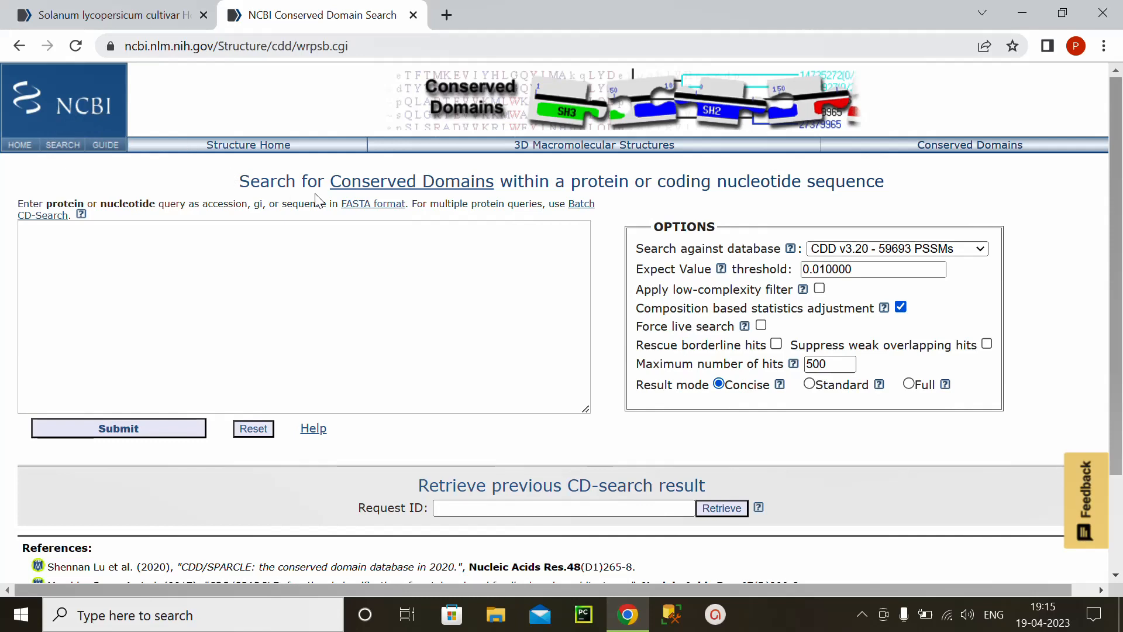
mouse_move(254, 175)
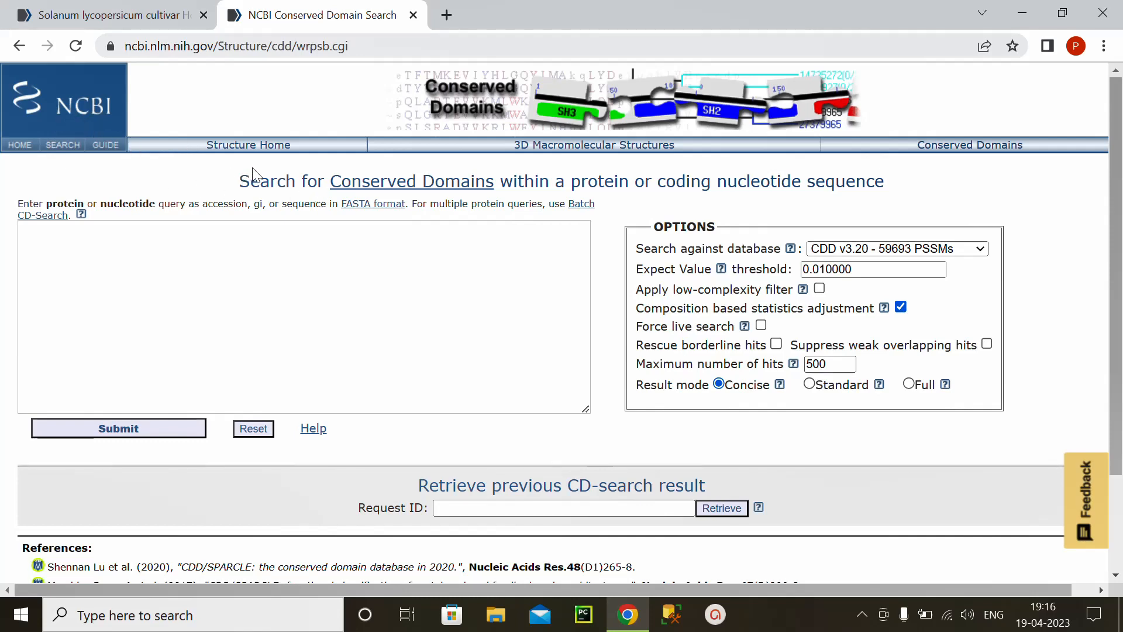
mouse_move(351, 223)
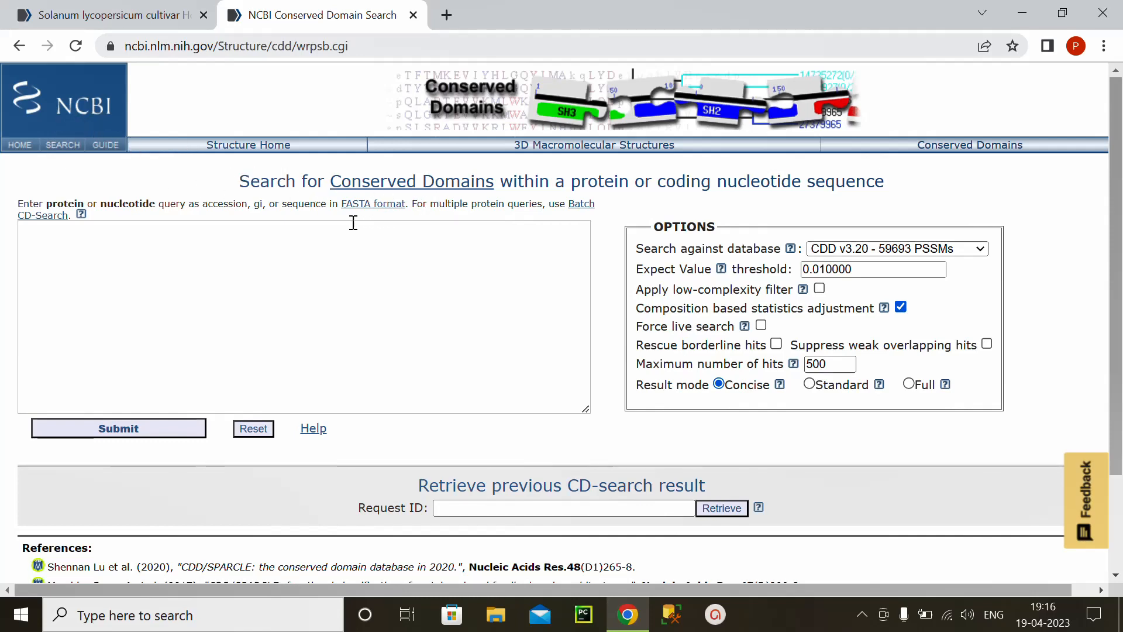
mouse_move(237, 217)
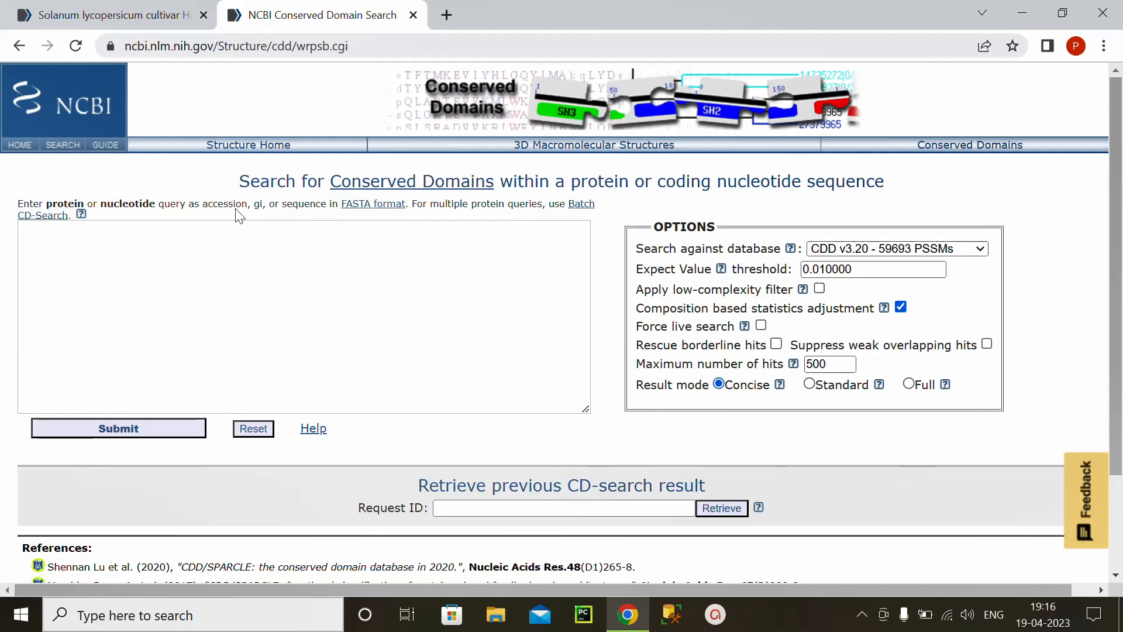
mouse_move(573, 184)
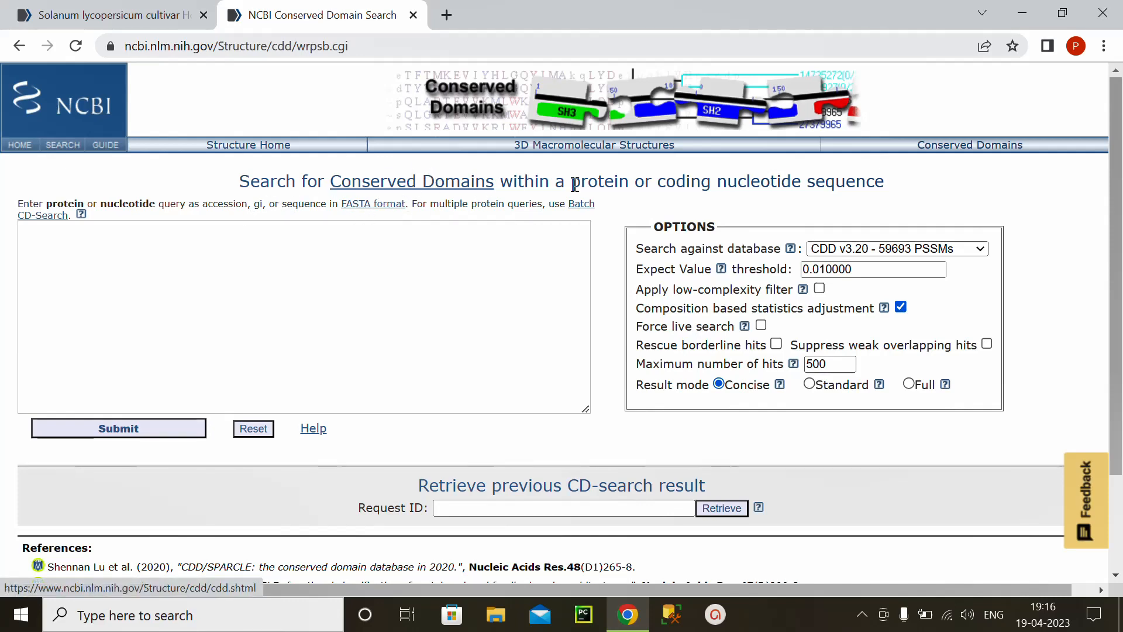
mouse_move(641, 228)
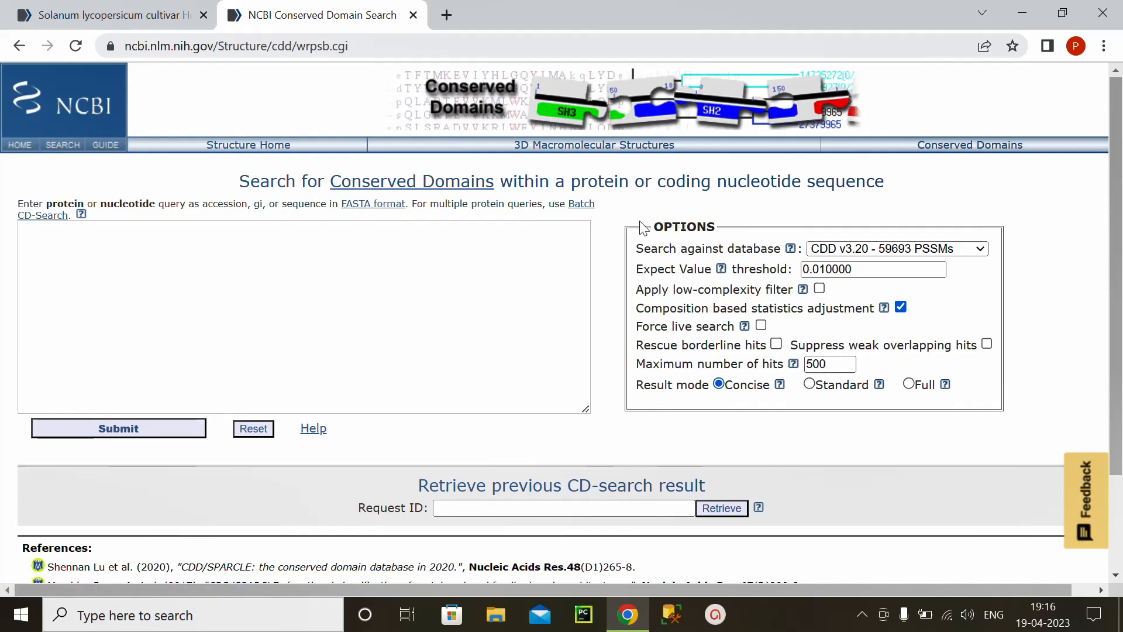
mouse_move(522, 181)
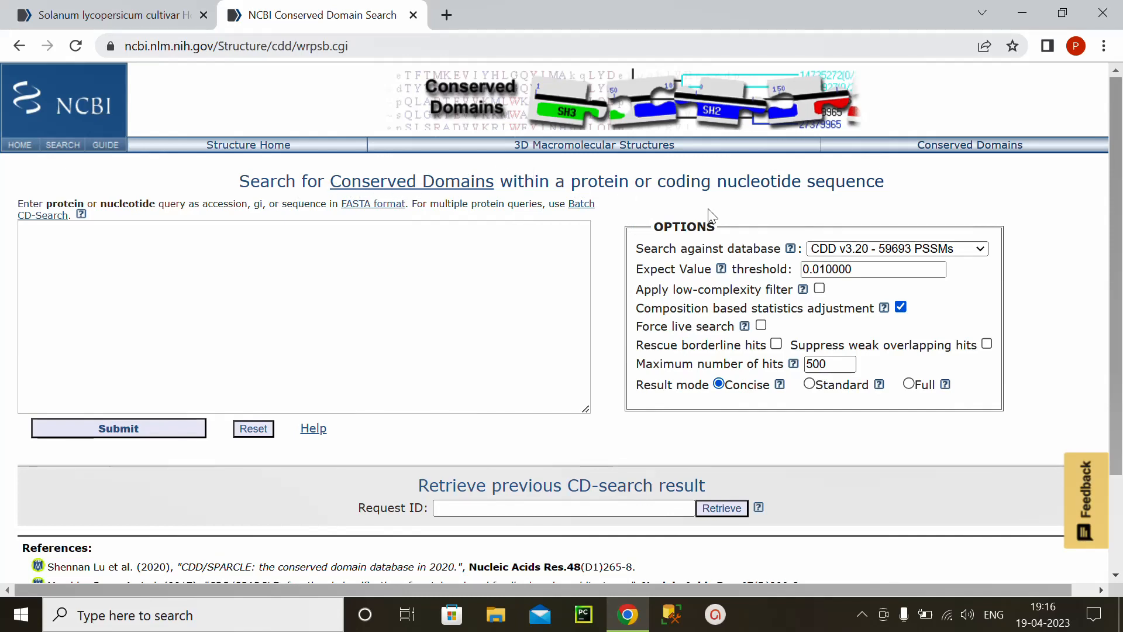
mouse_move(873, 208)
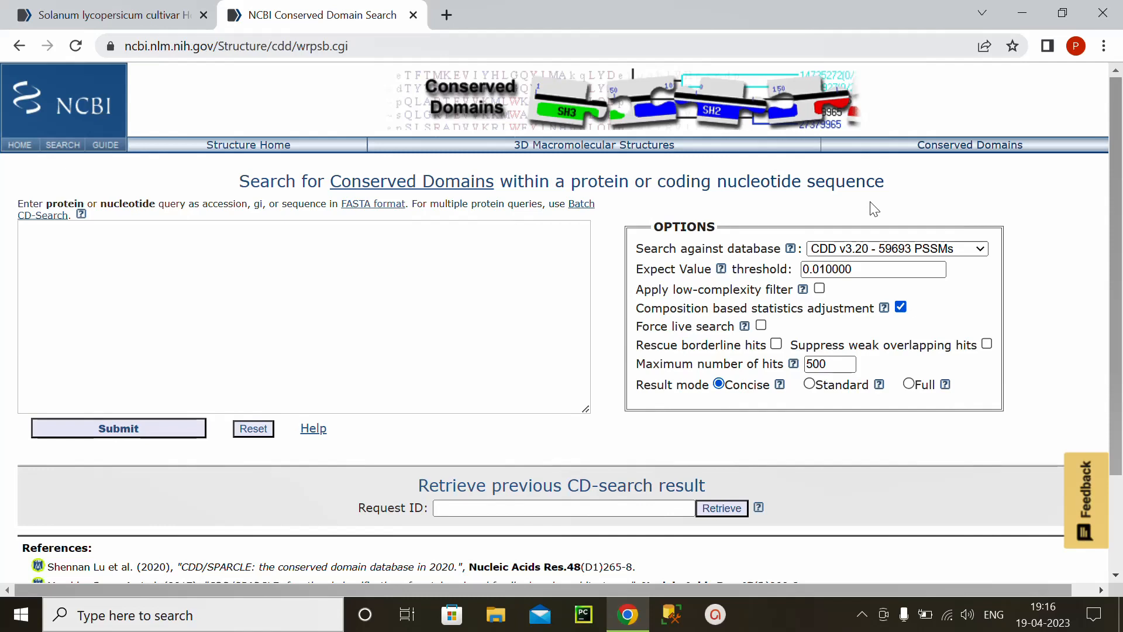
mouse_move(864, 188)
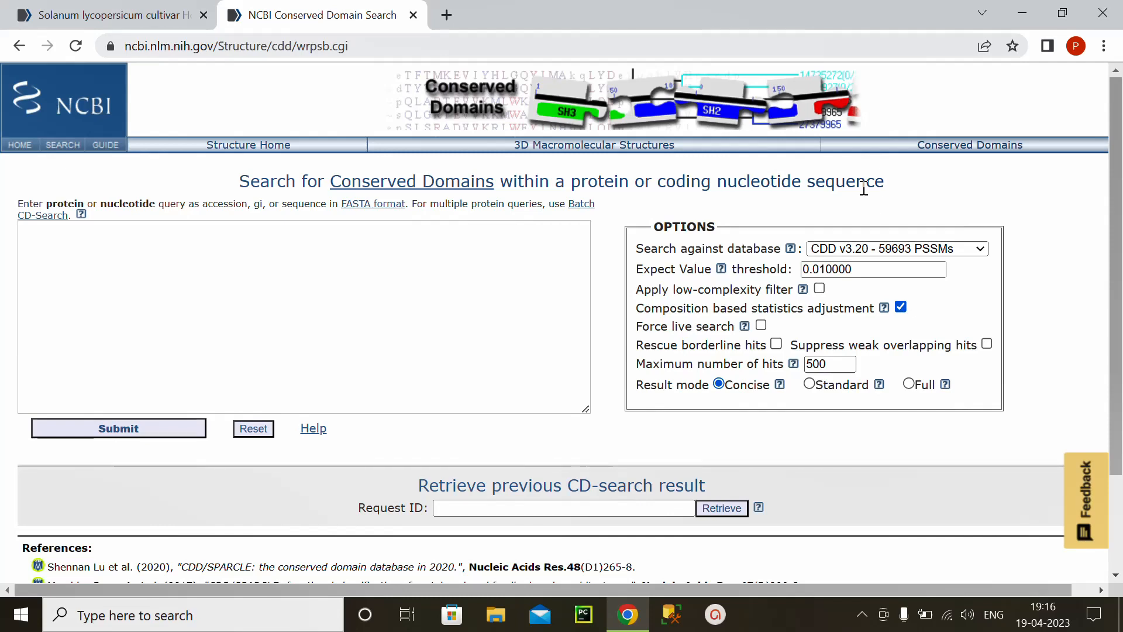
mouse_move(786, 204)
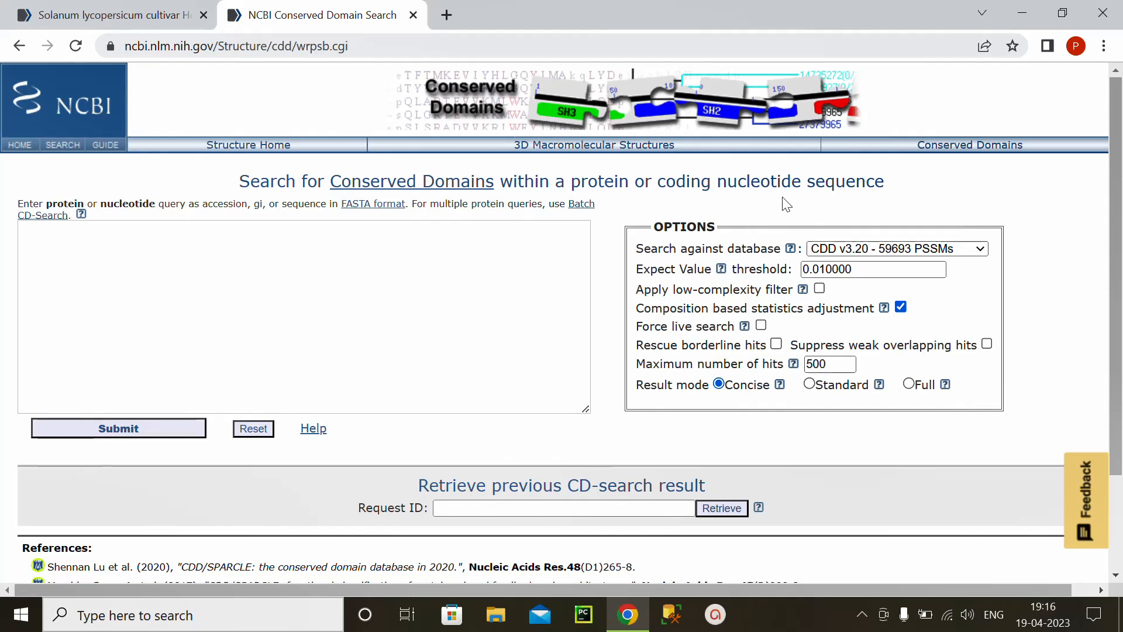
mouse_move(888, 199)
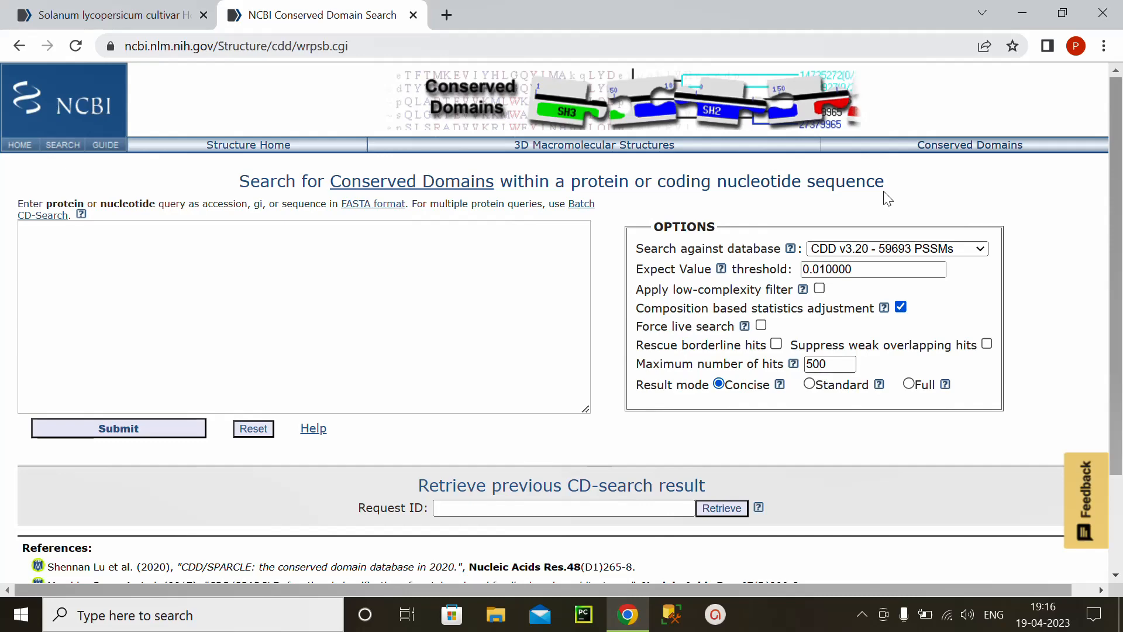
- Paste the Asc-1 nucleotide sequence as the query and submit the conserved domain search
left_click(301, 314)
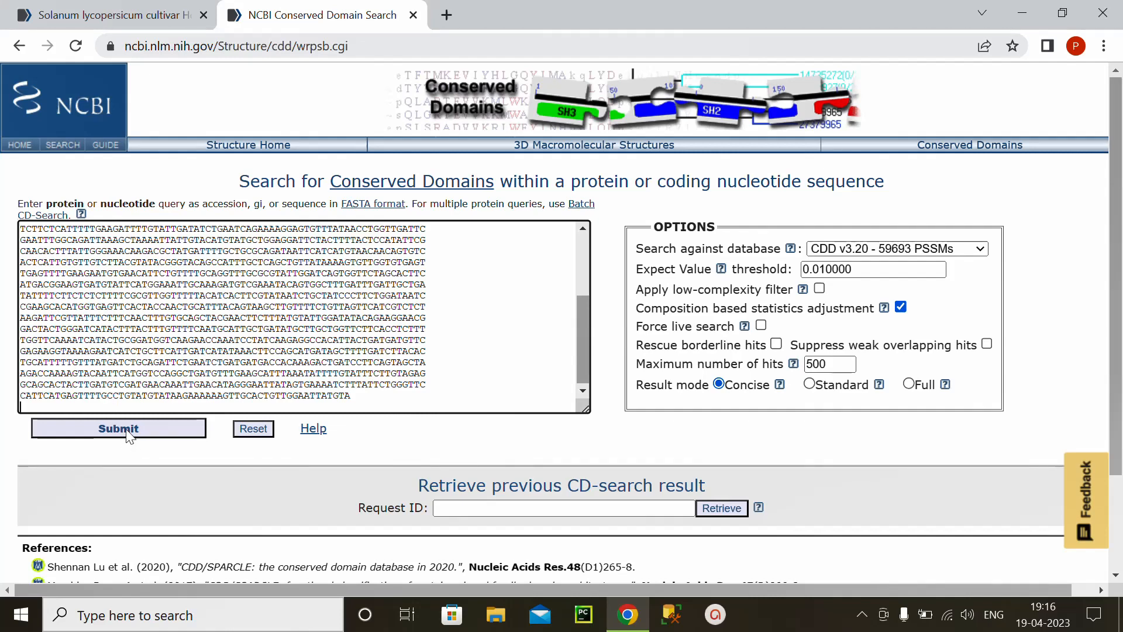
left_click(118, 428)
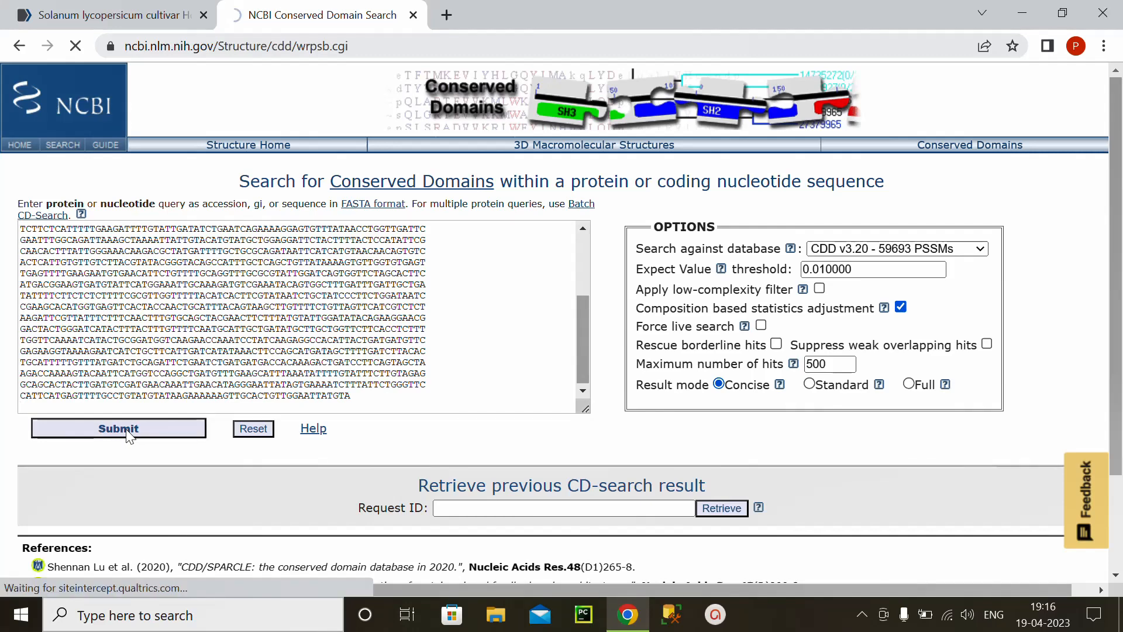
left_click(118, 429)
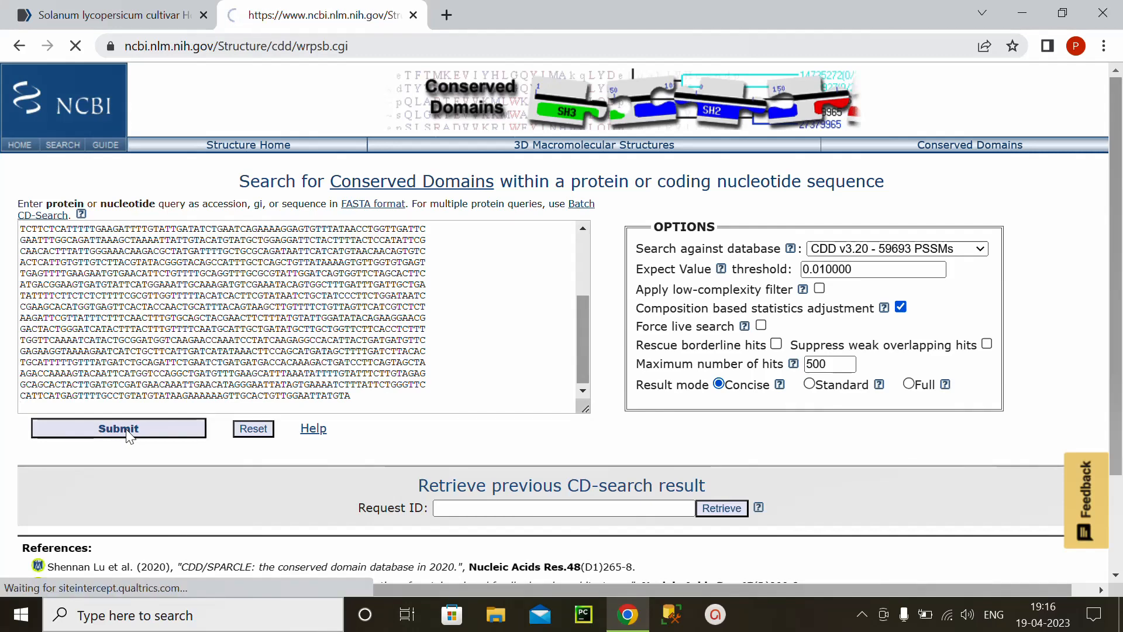
left_click(118, 429)
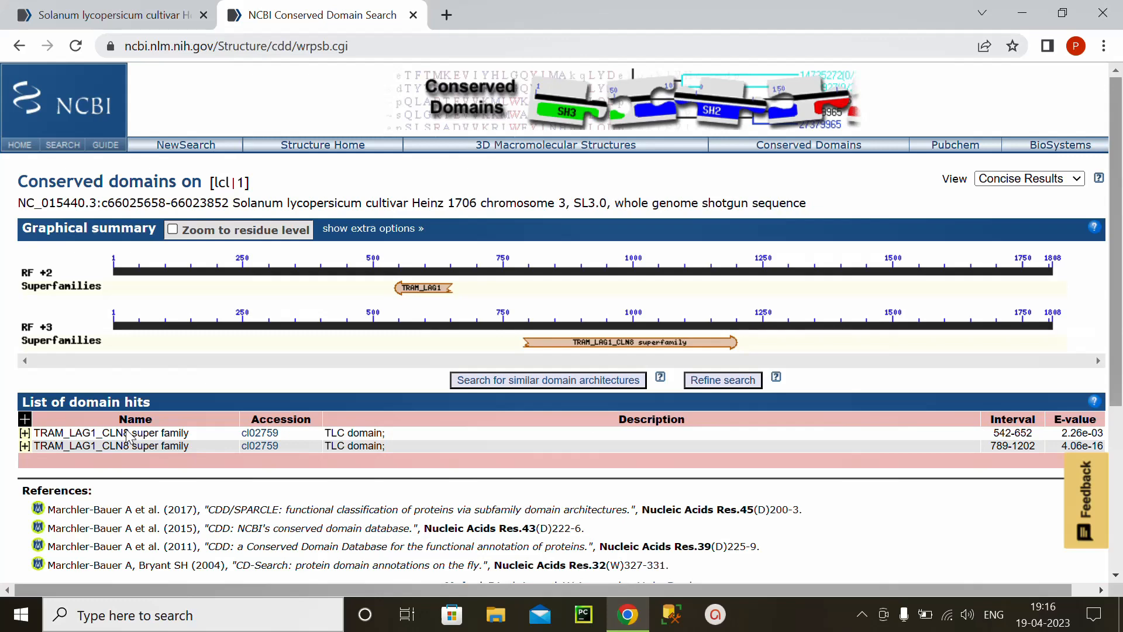
mouse_move(183, 319)
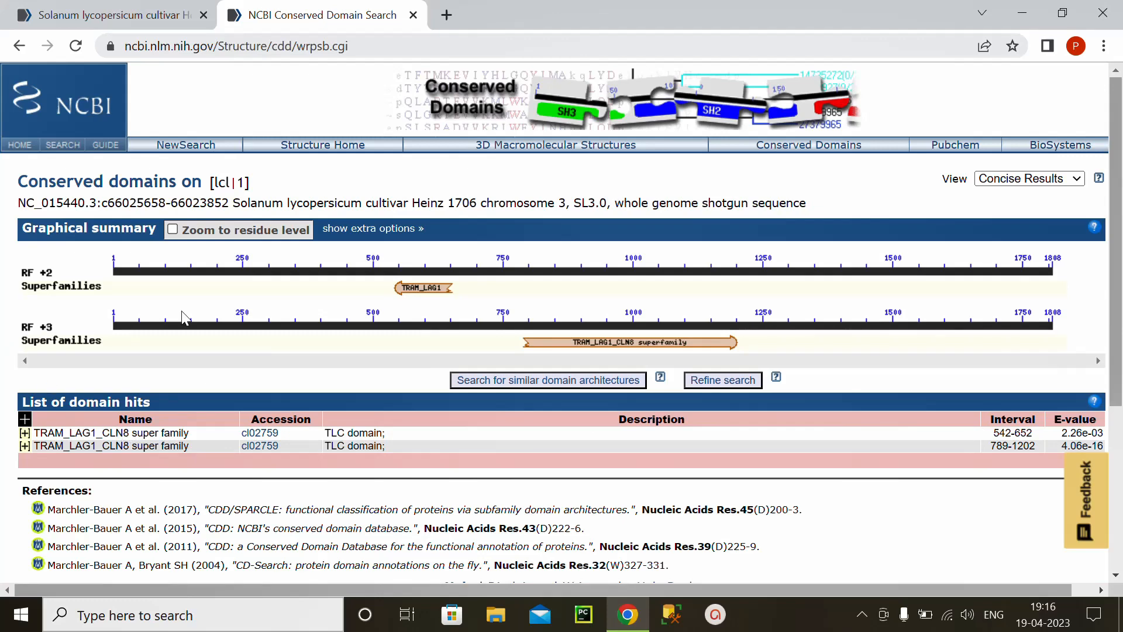
mouse_move(578, 358)
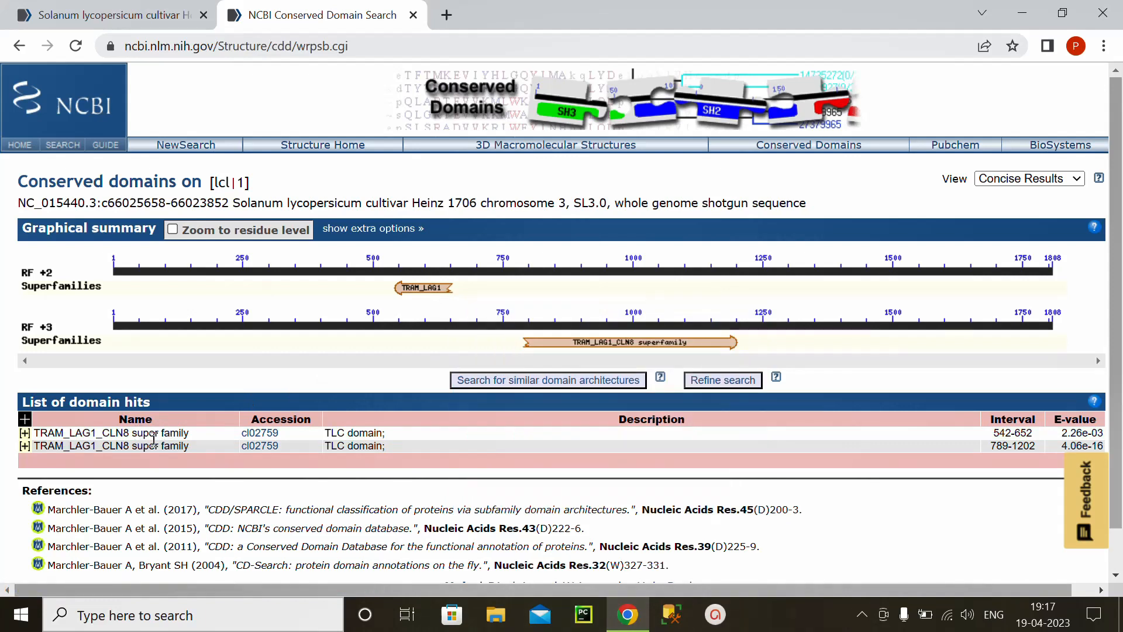
mouse_move(260, 446)
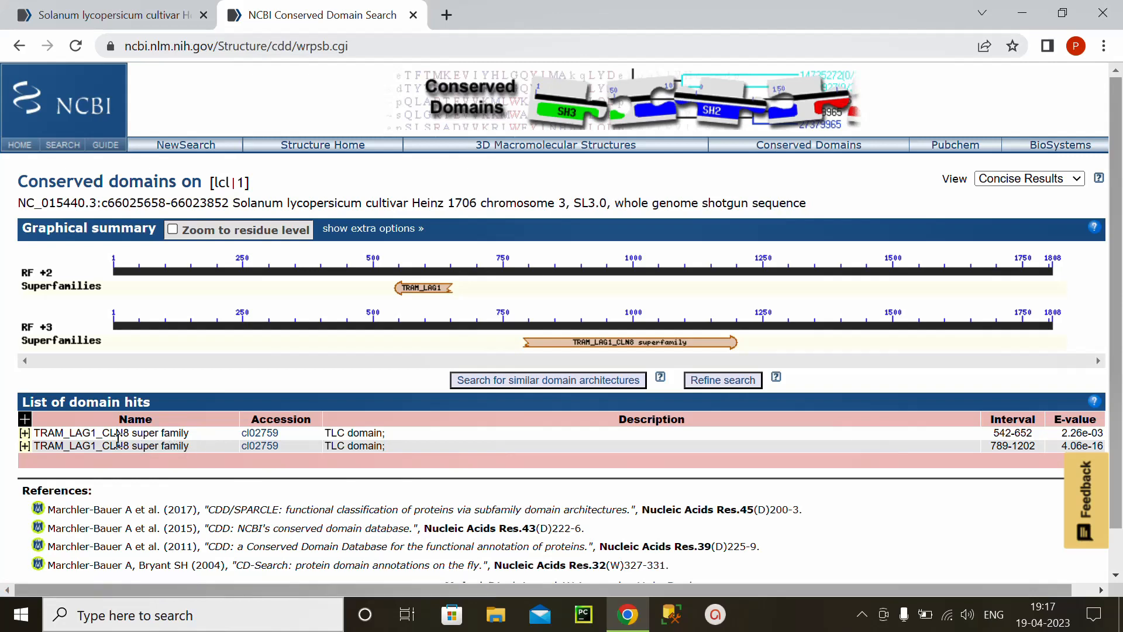
- Inspect the TRAM_LAG1_CLN8 domain hit (TLC domain, evalue 2.26e-03, smart00724) and query sequence details, then close them
left_click(422, 288)
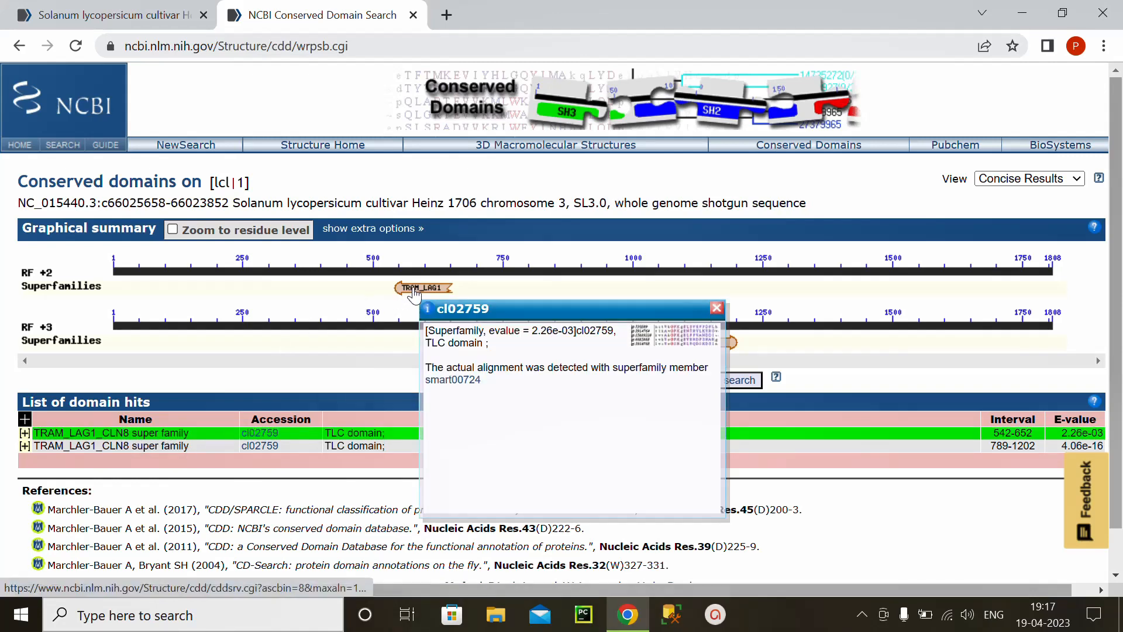
mouse_move(406, 362)
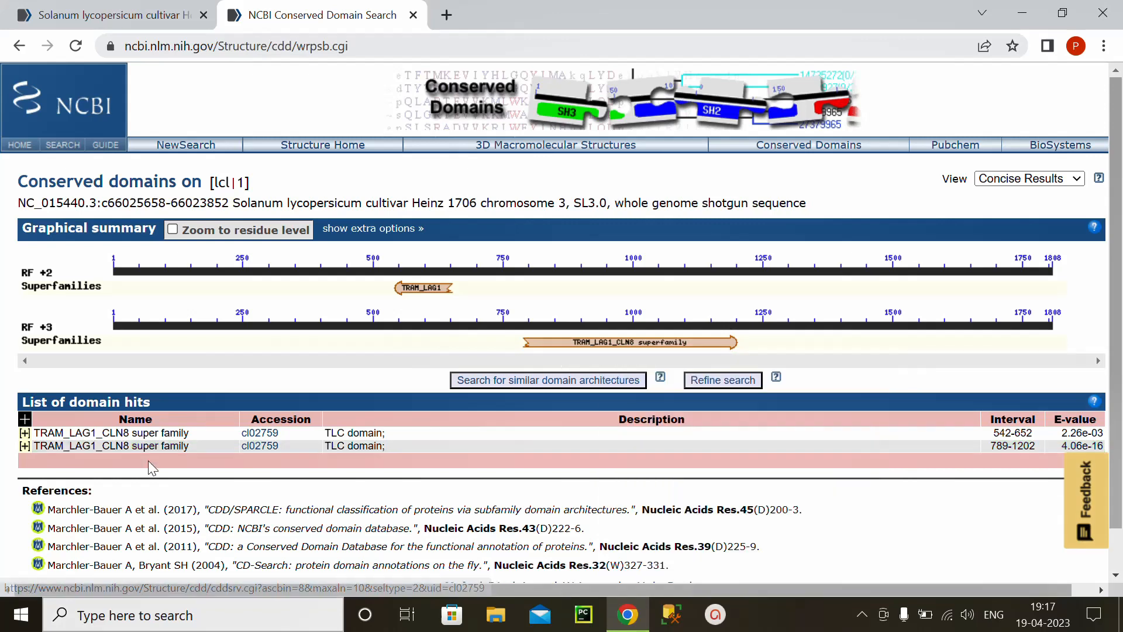
mouse_move(568, 439)
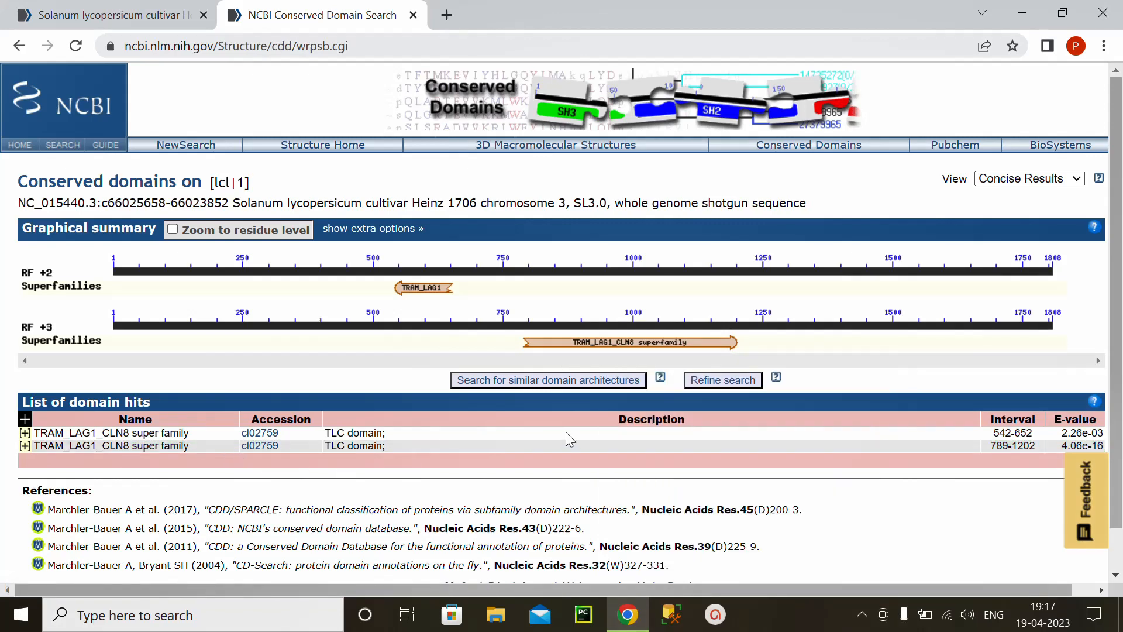
left_click(629, 342)
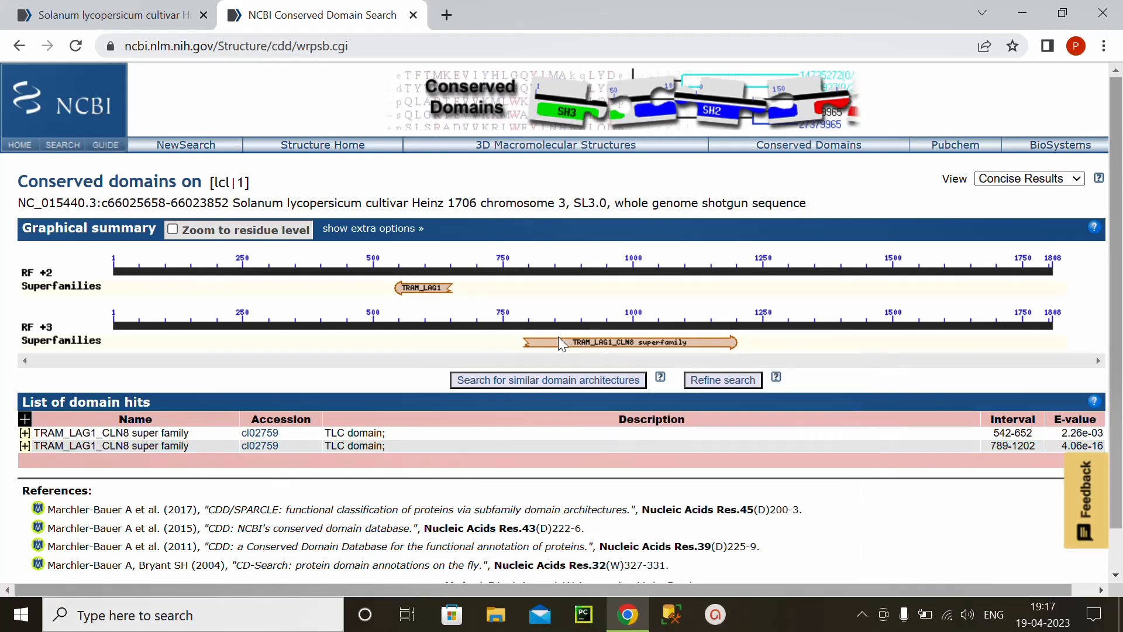
left_click(547, 342)
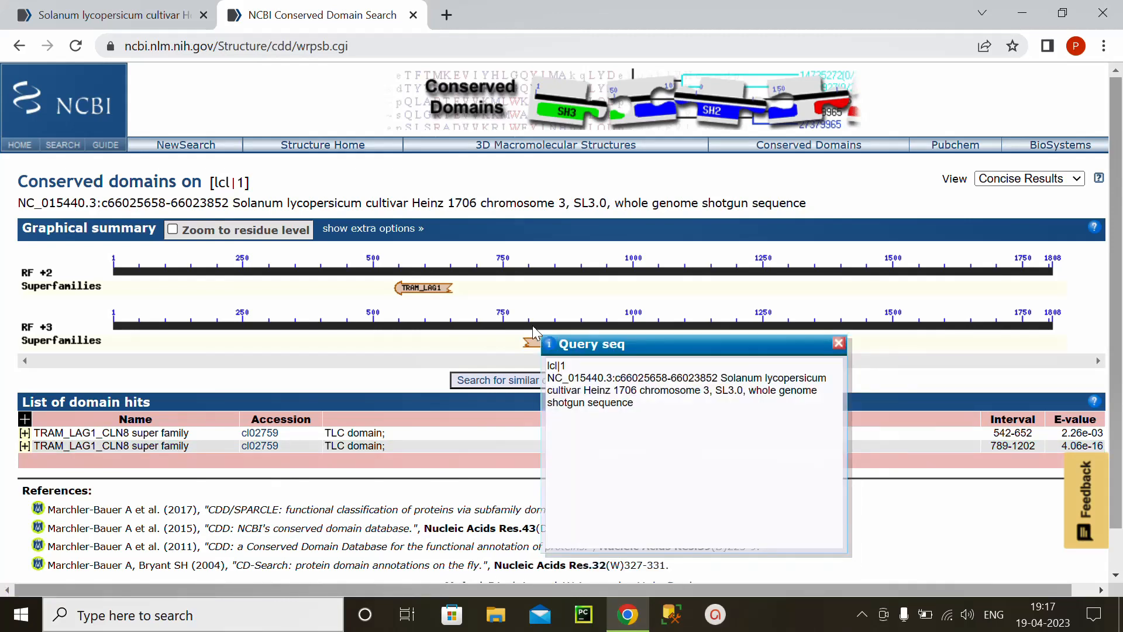
left_click(837, 343)
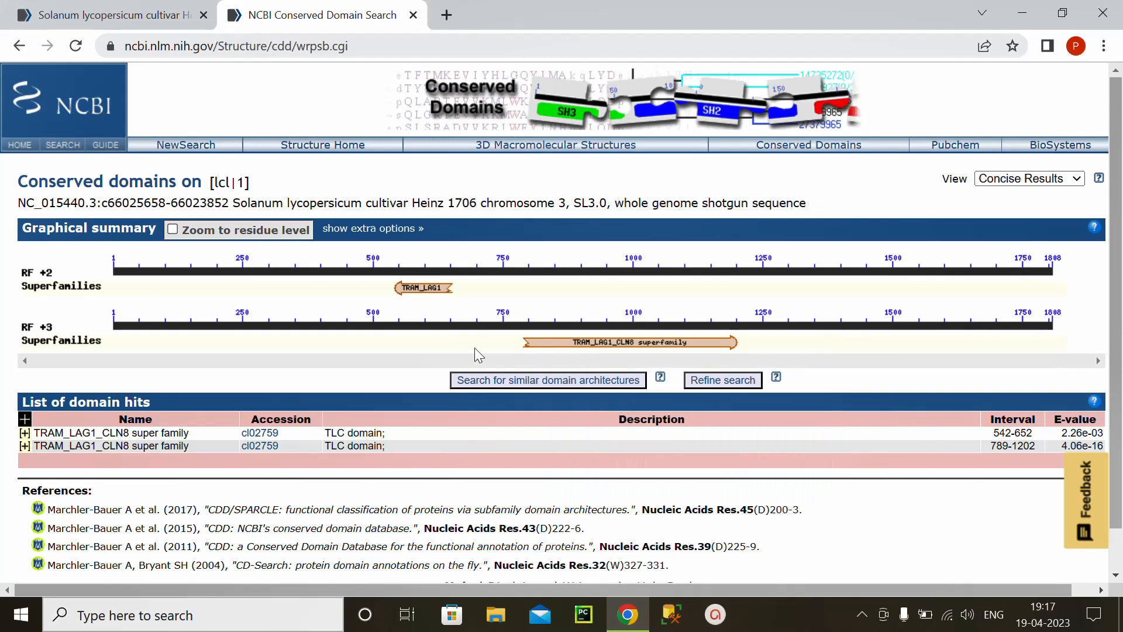